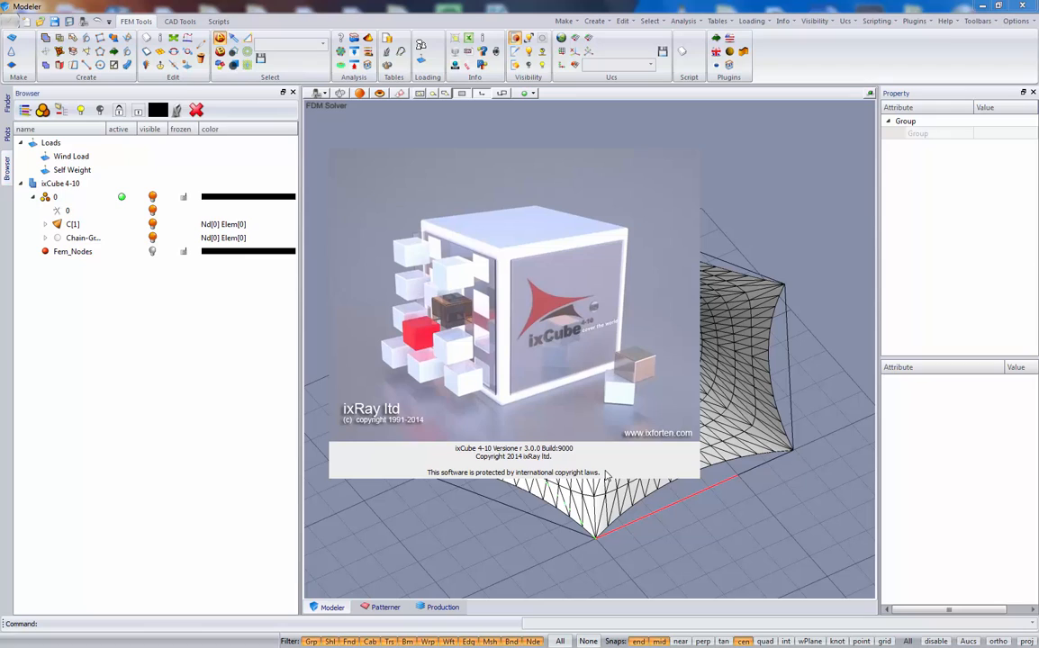
pyautogui.moveTo(633, 530)
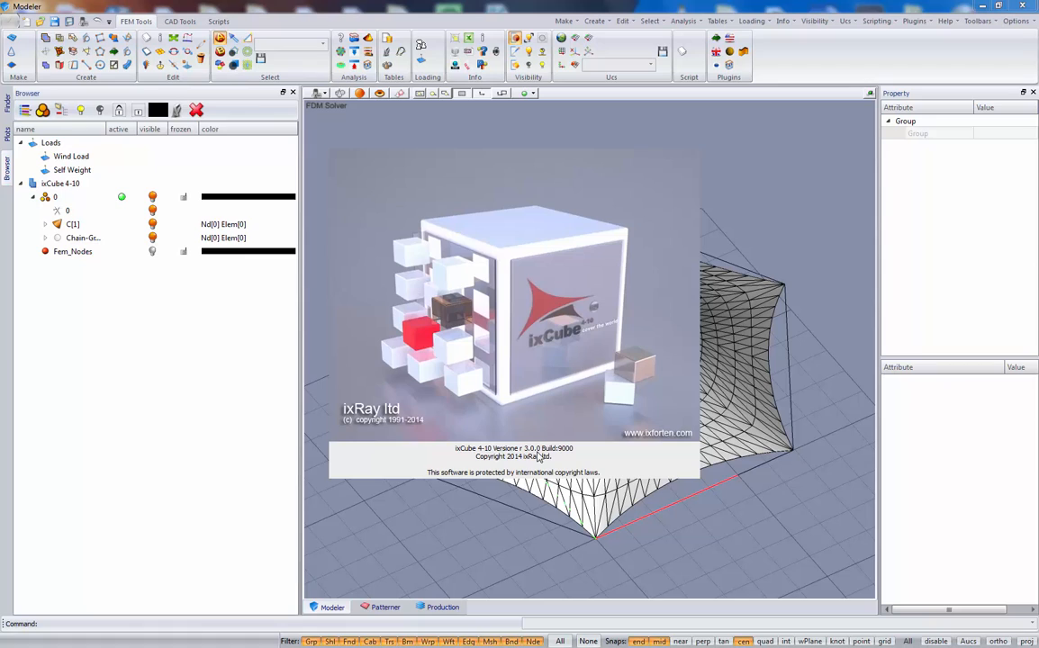
pyautogui.moveTo(540, 388)
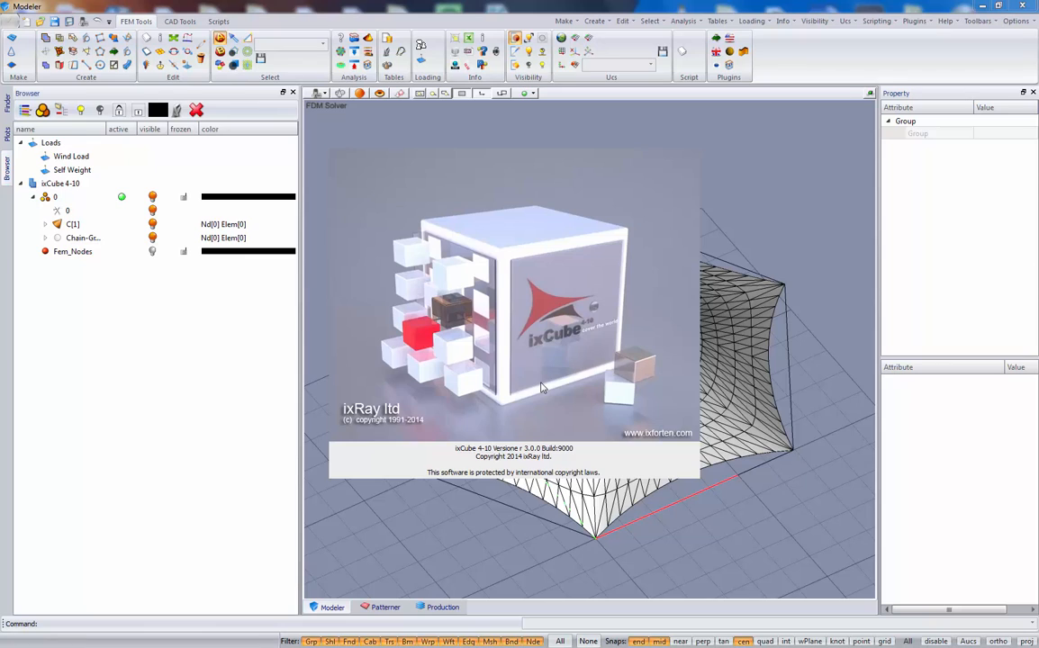
pyautogui.moveTo(500, 396)
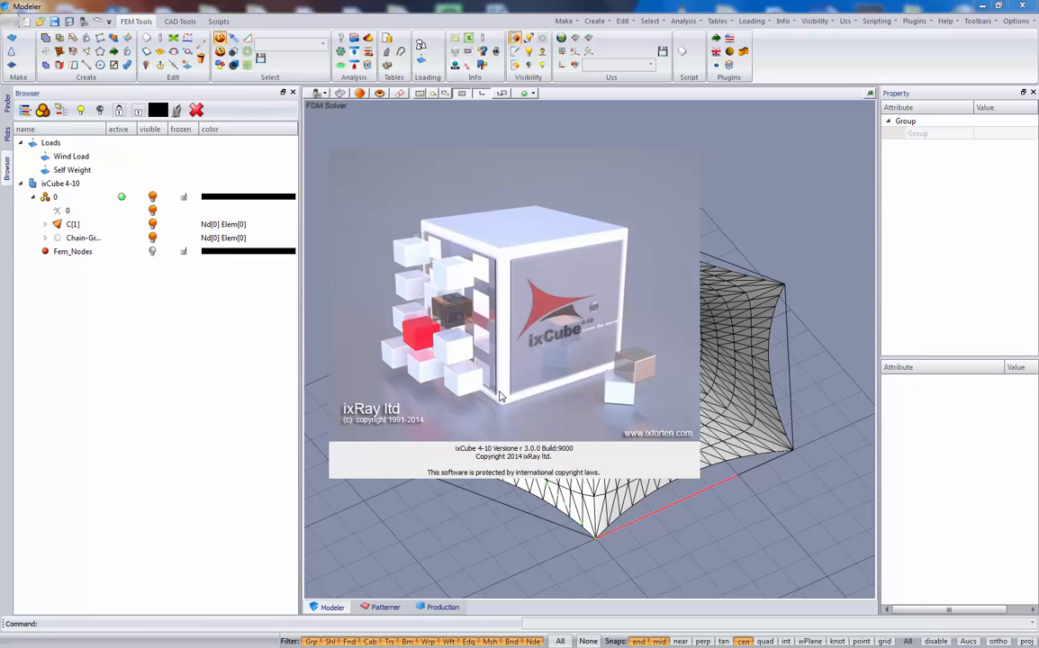
pyautogui.moveTo(714, 507)
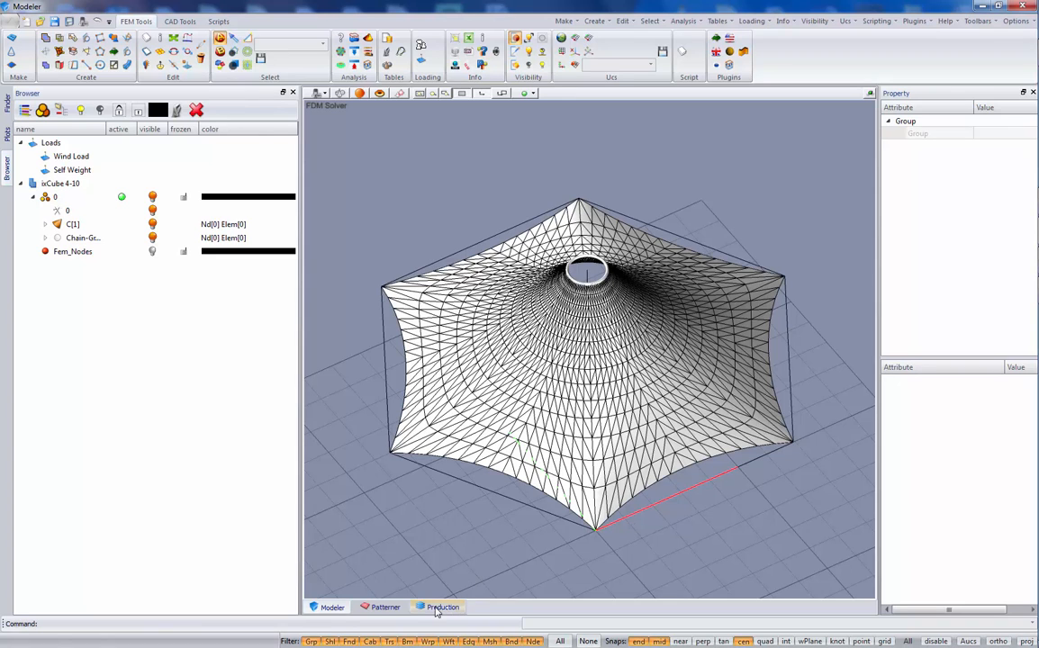
# Switch to the Production layout showing the flattened membrane patterns on the sheet.
pyautogui.click(442, 607)
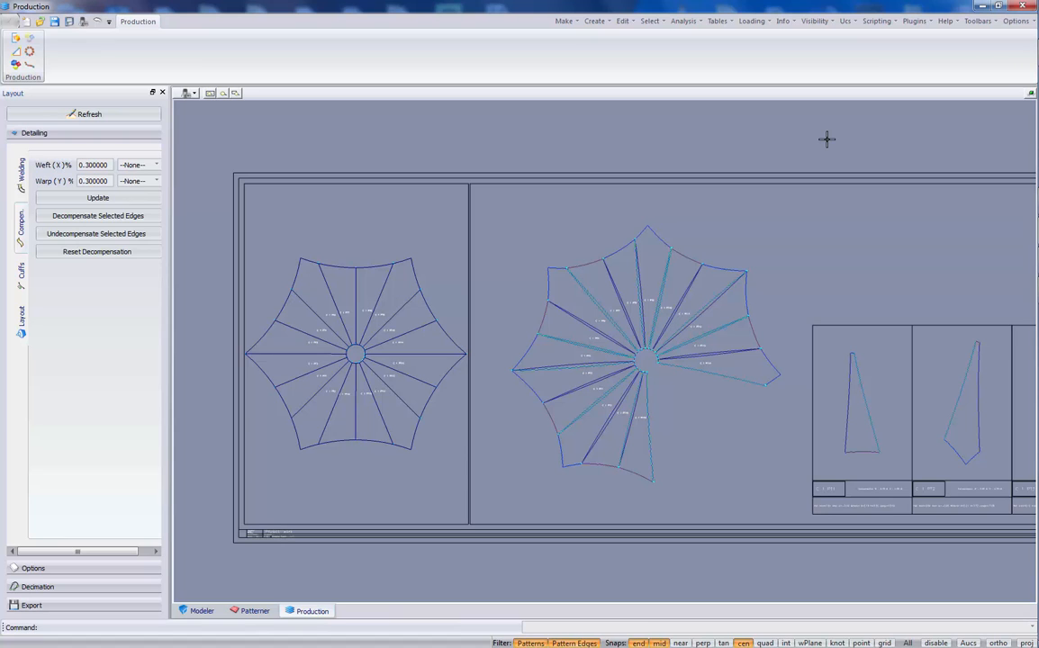
pyautogui.moveTo(754, 82)
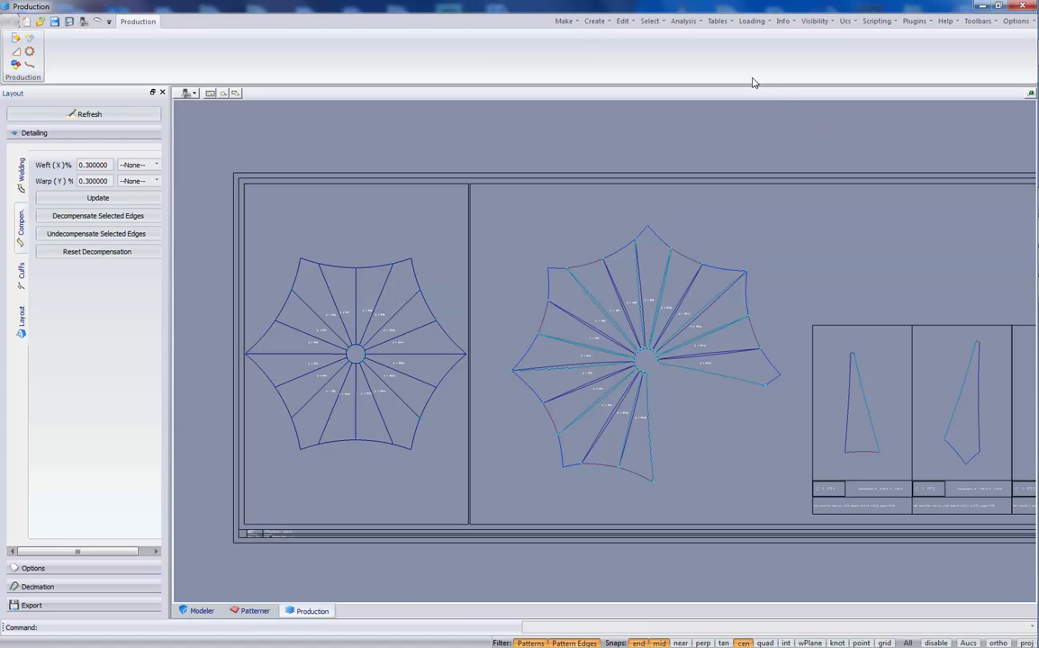
# Open the Compensation Curve Editor, review the saved step curves, and start new Comp Curve 5.
pyautogui.click(717, 21)
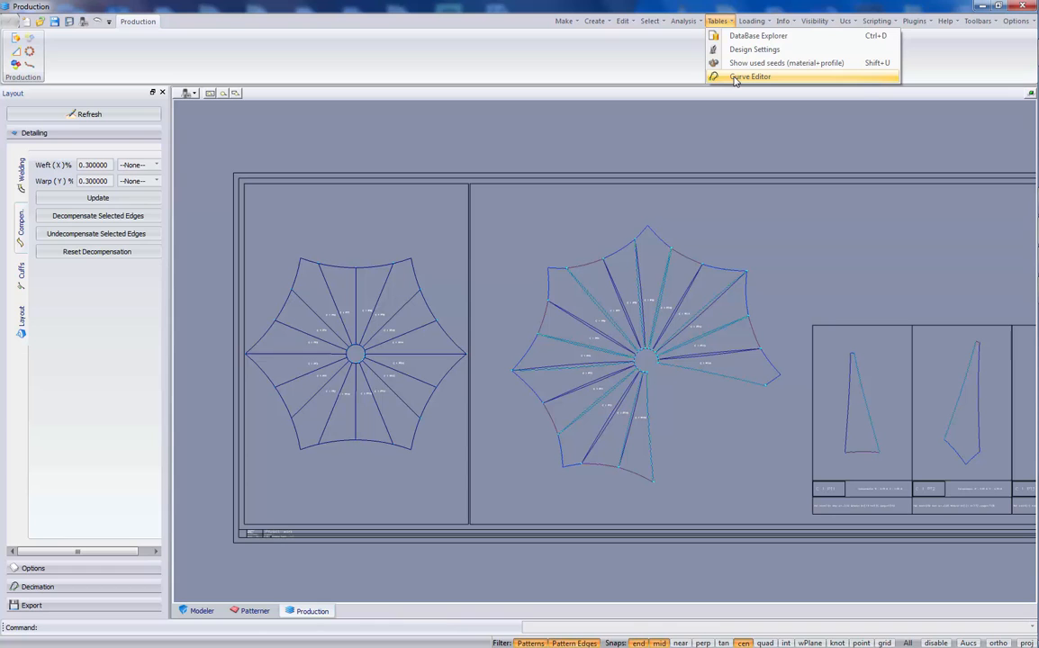
pyautogui.click(750, 76)
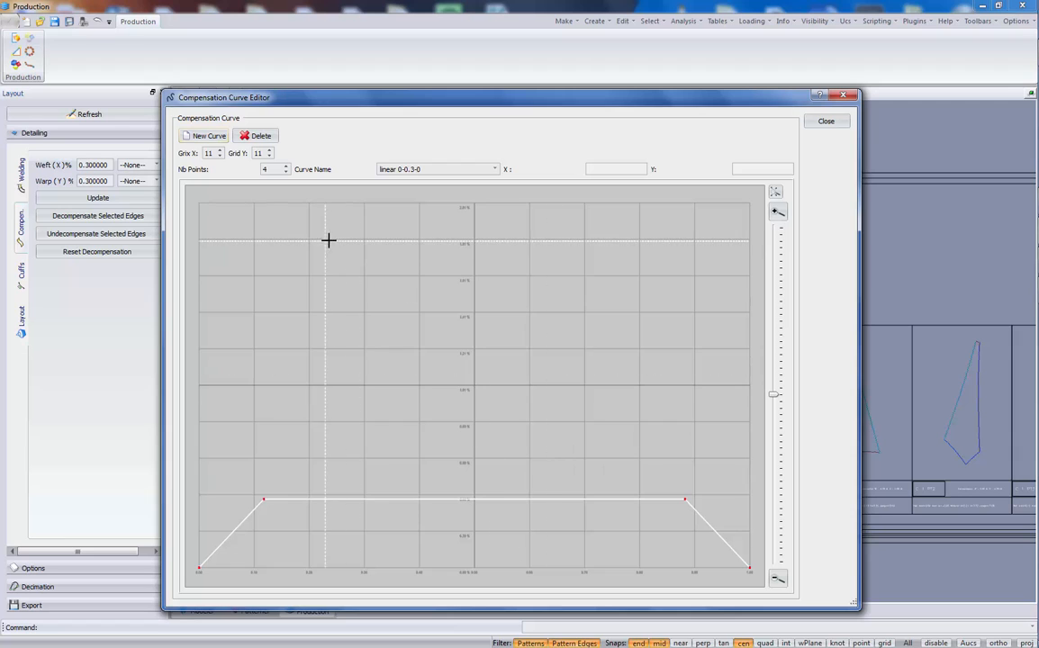
pyautogui.click(494, 169)
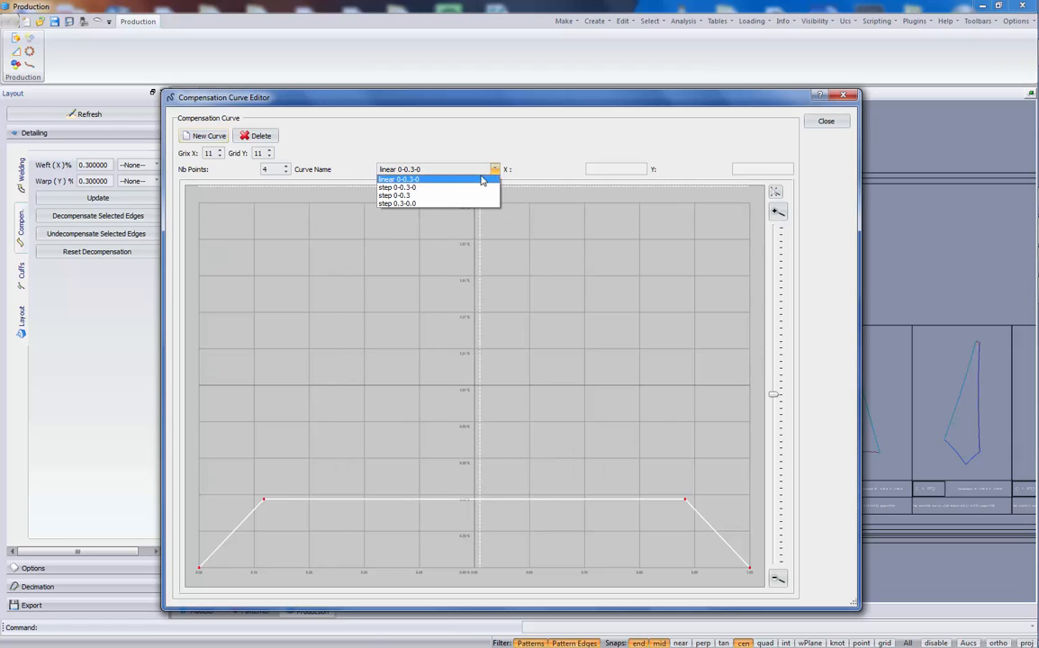
pyautogui.click(396, 195)
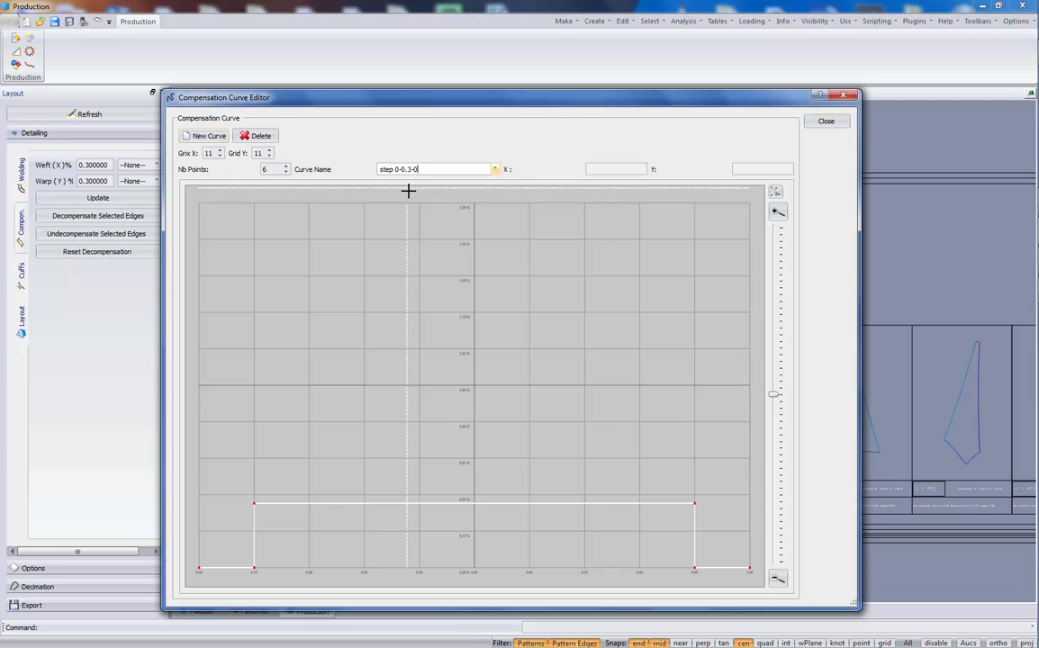
pyautogui.click(494, 170)
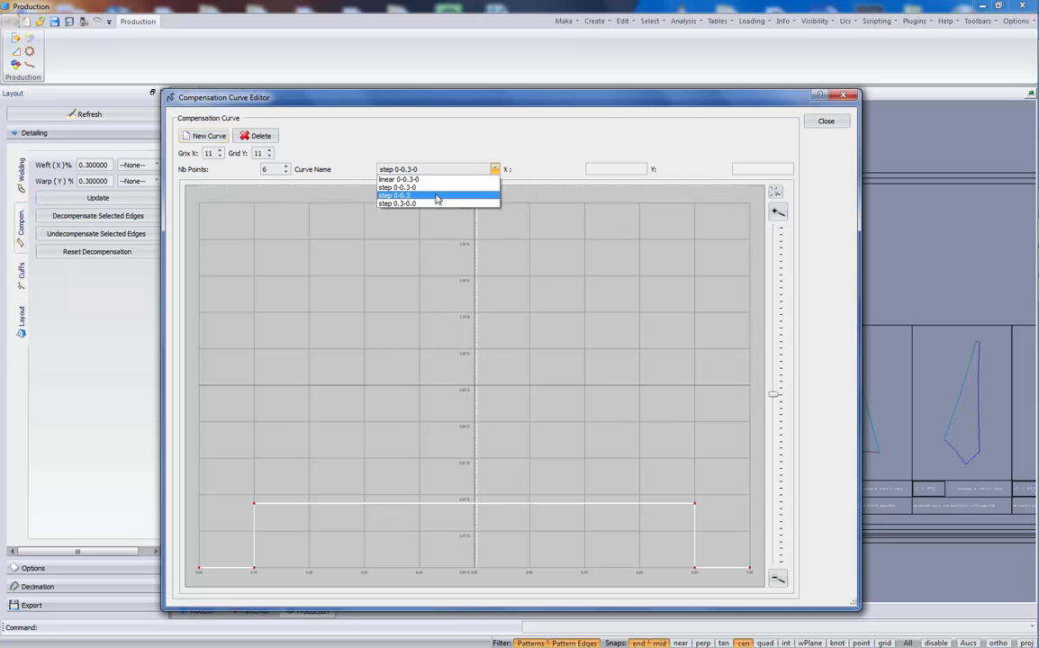
pyautogui.click(396, 195)
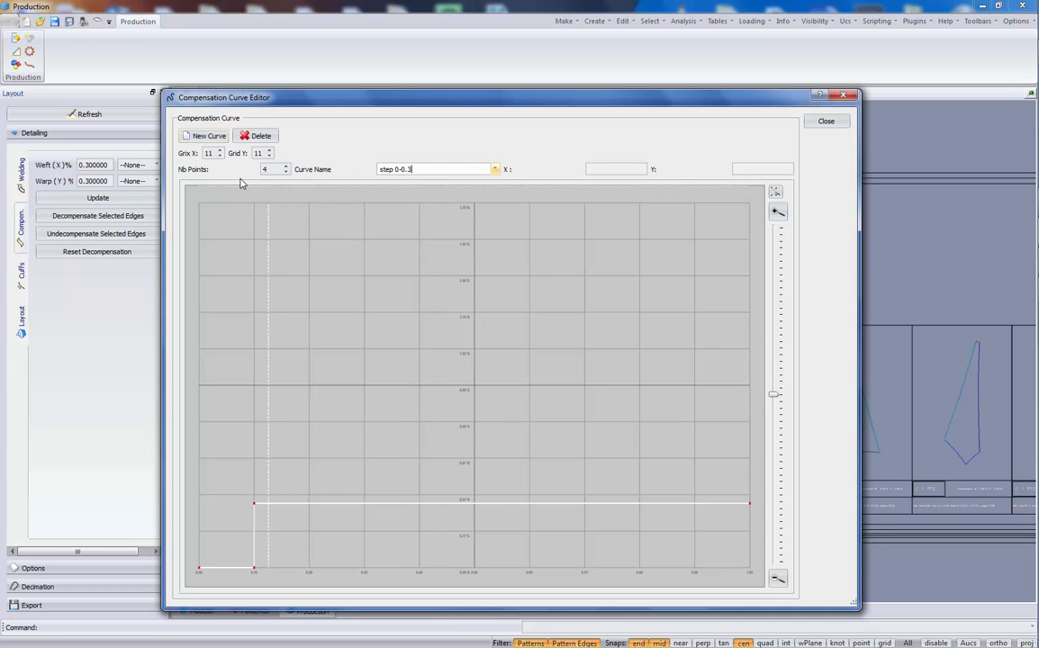
pyautogui.click(496, 169)
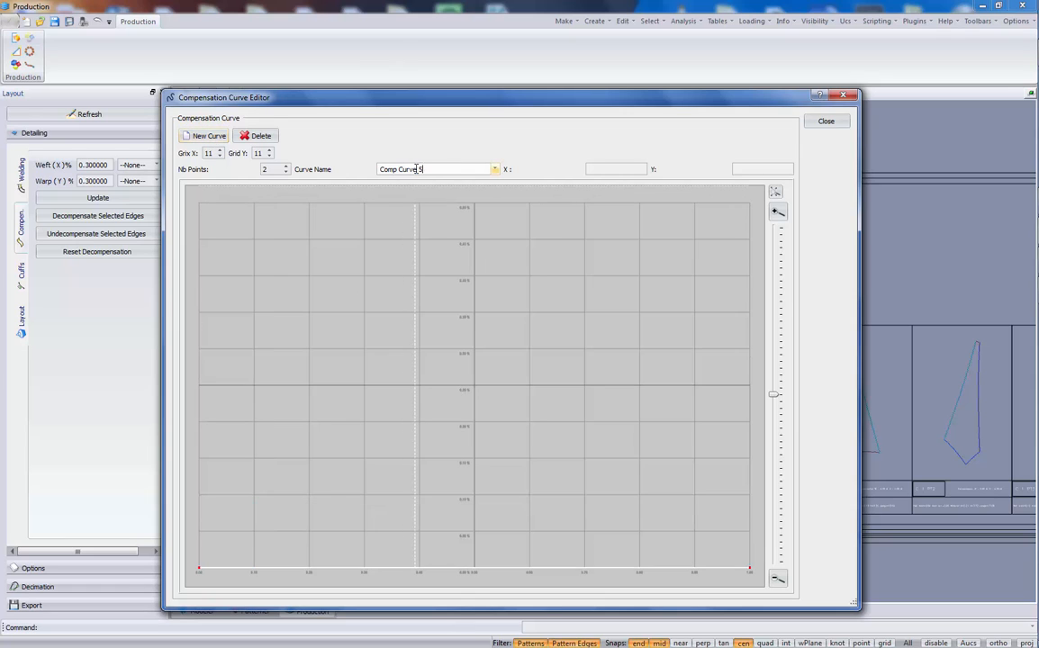
# Rename the new curve 'curve 0.3 perc' with 4 points on a 20 by 20 grid.
pyautogui.tripleClick(434, 169)
pyautogui.write('curve 0.3 perc')
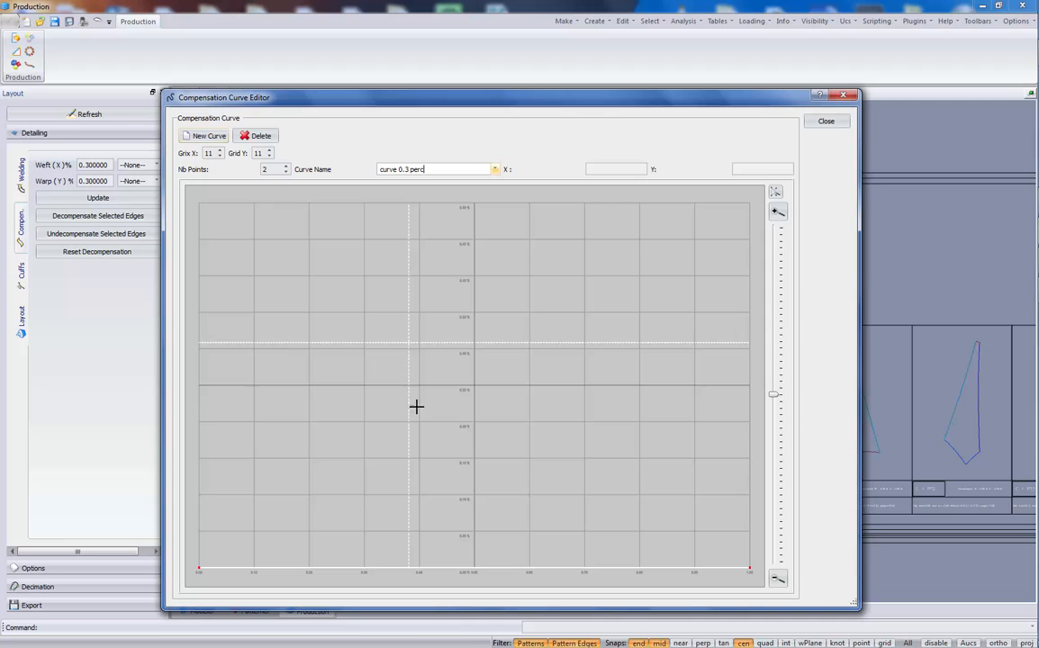
pyautogui.moveTo(196, 568)
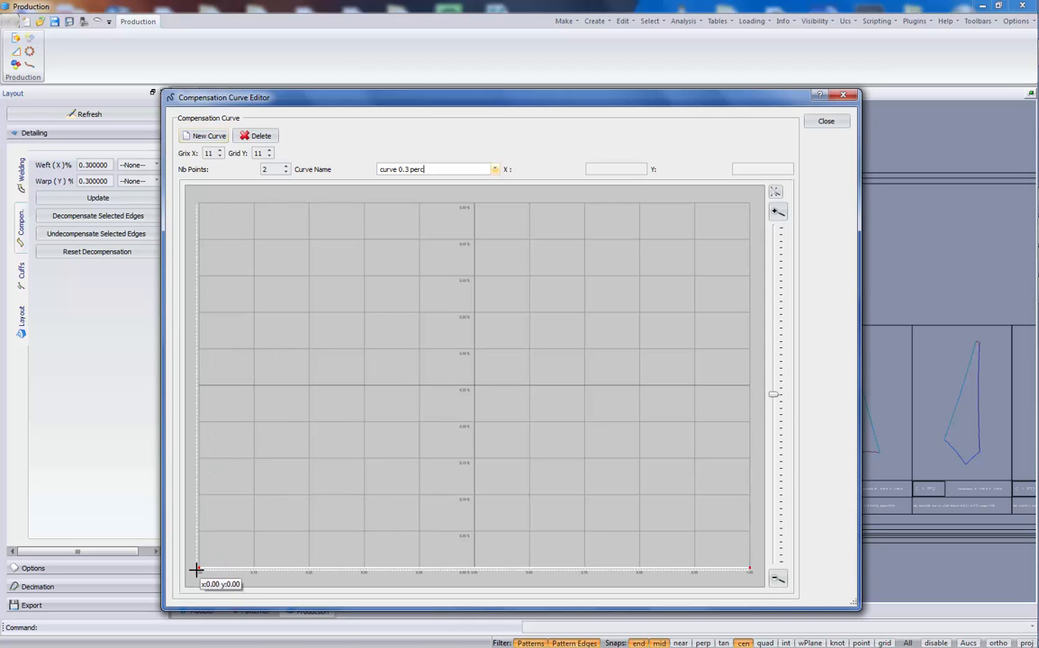
pyautogui.moveTo(220, 562)
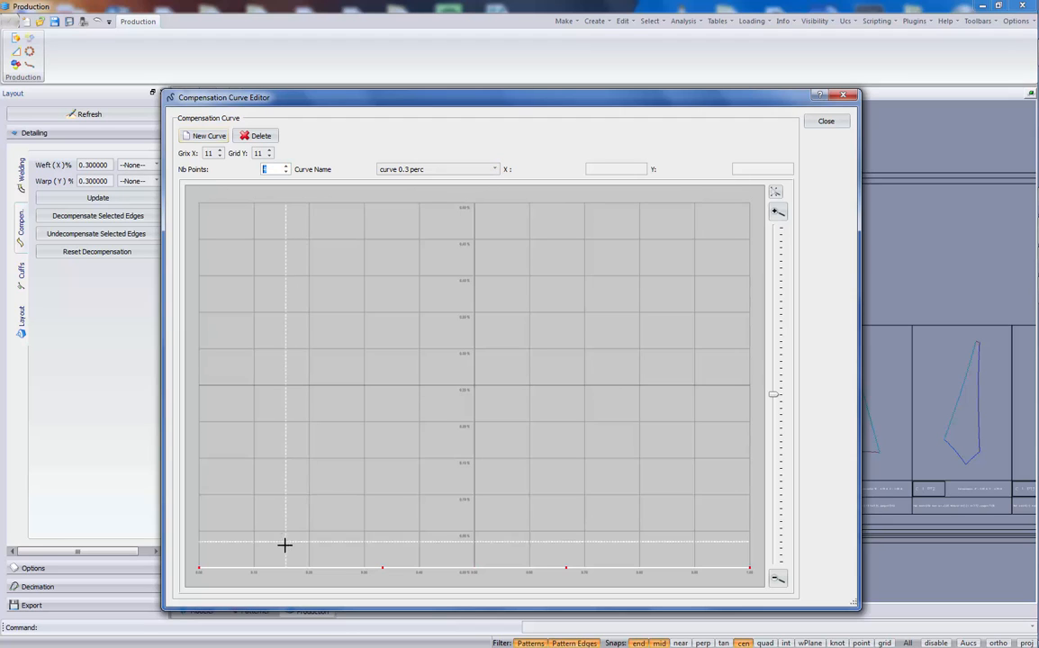
pyautogui.moveTo(371, 411)
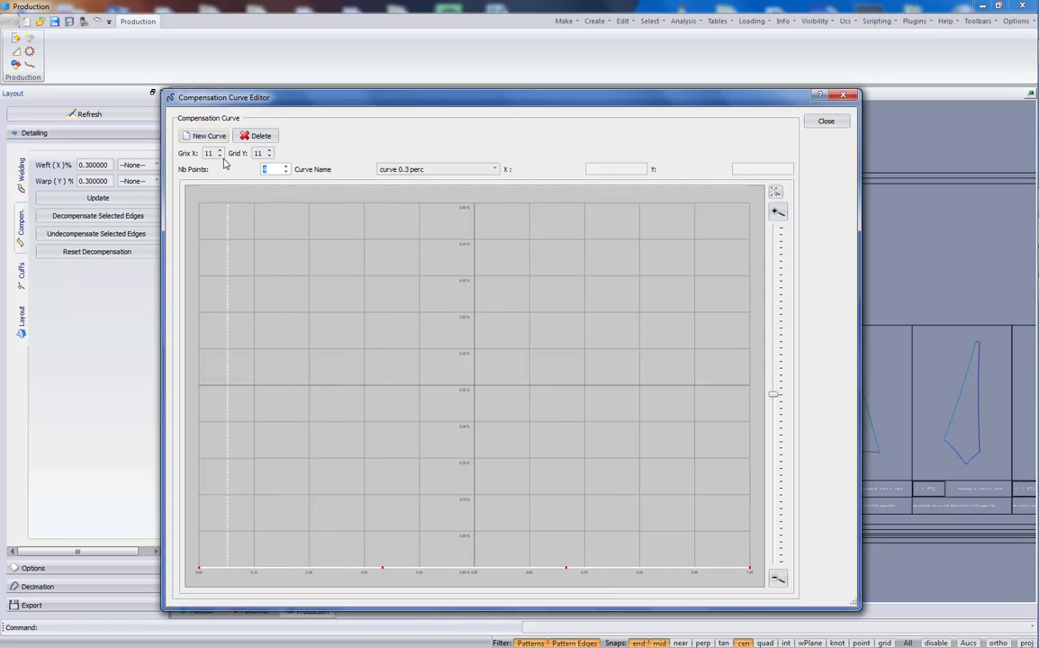
pyautogui.click(208, 152)
pyautogui.write('20')
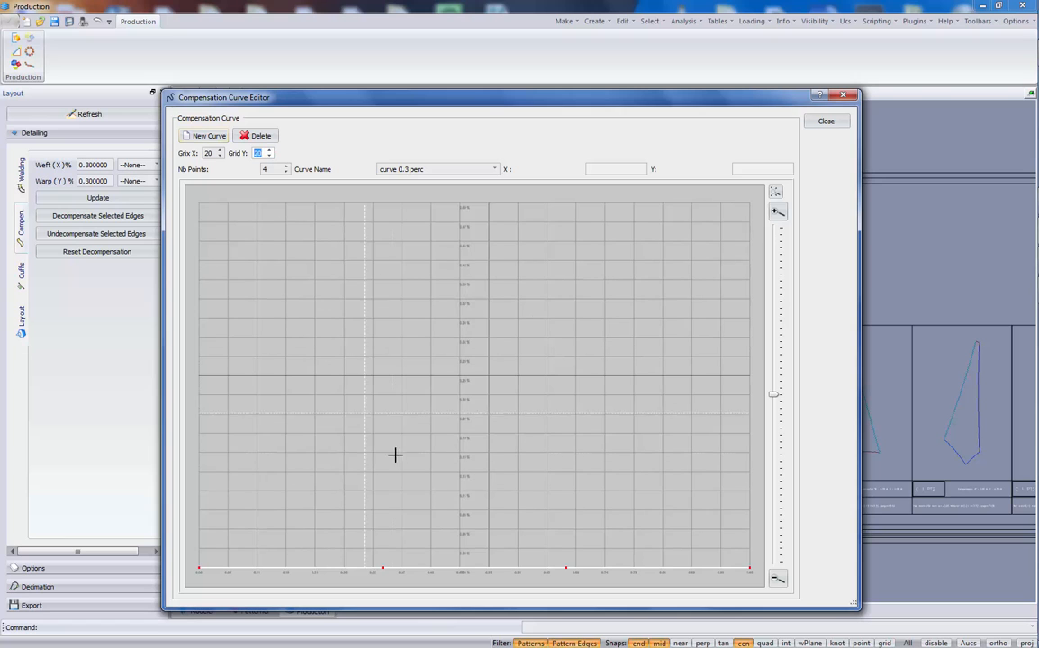
pyautogui.moveTo(372, 574)
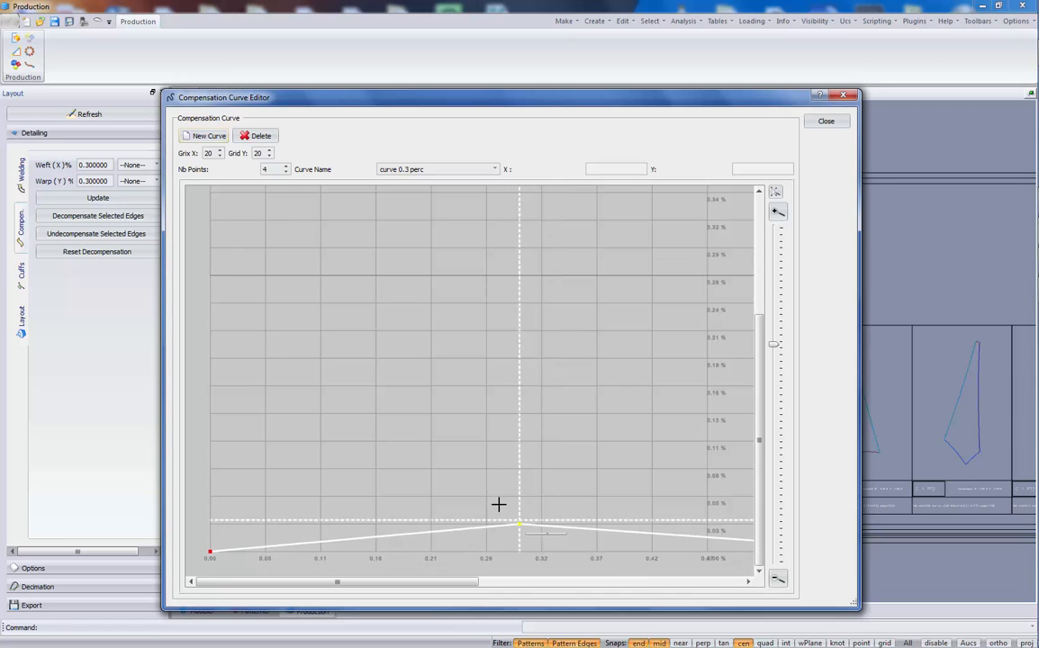
# Shape curve 0.3 perc into a trapezoid with a 0.3 plateau from 0.1 to 0.9.
pyautogui.moveTo(519, 520); pyautogui.dragTo(321, 441)
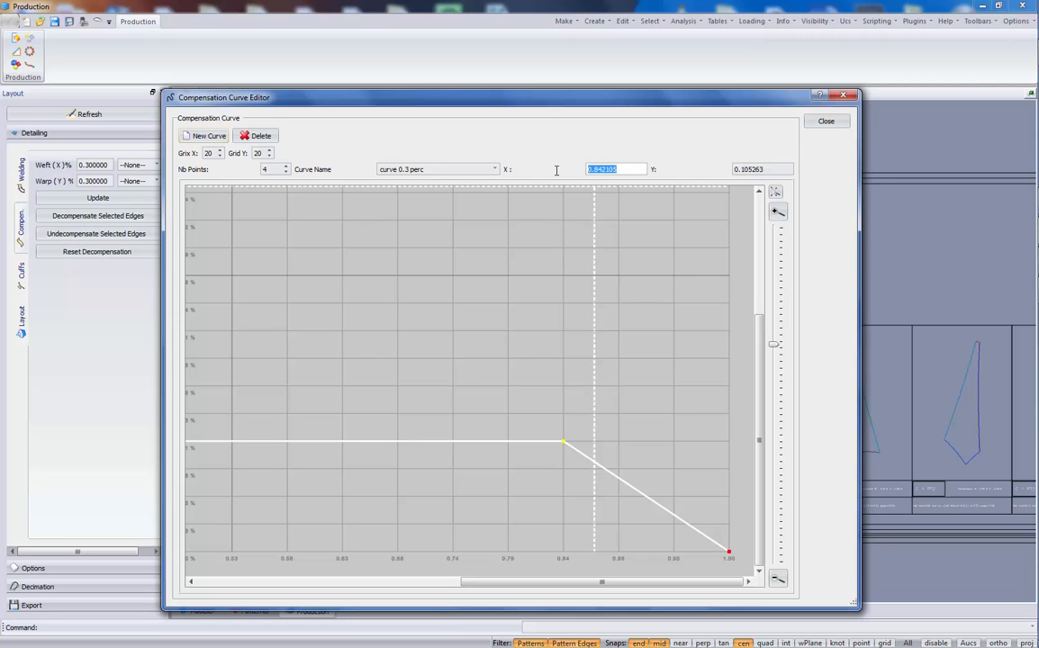
pyautogui.write('0.9')
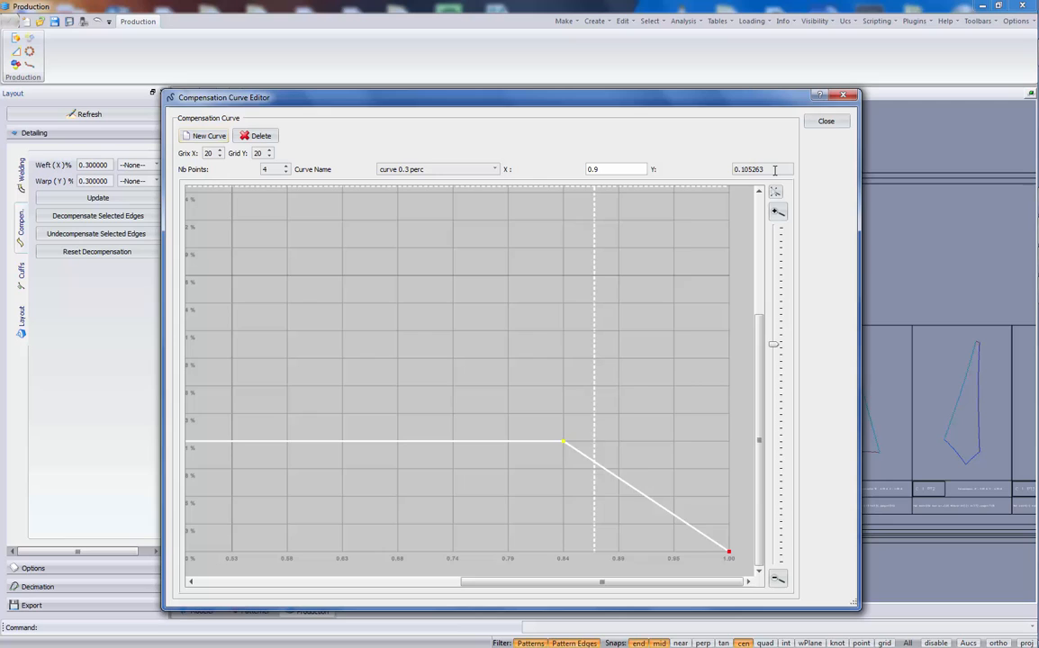
pyautogui.moveTo(563, 441); pyautogui.dragTo(625, 441)
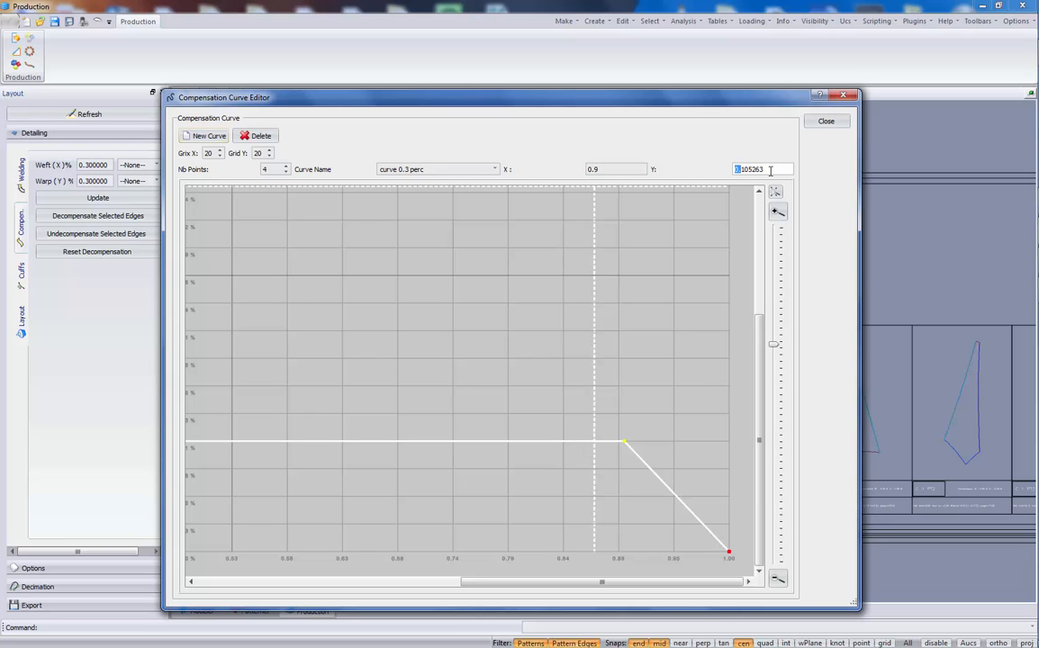
pyautogui.write('0.3')
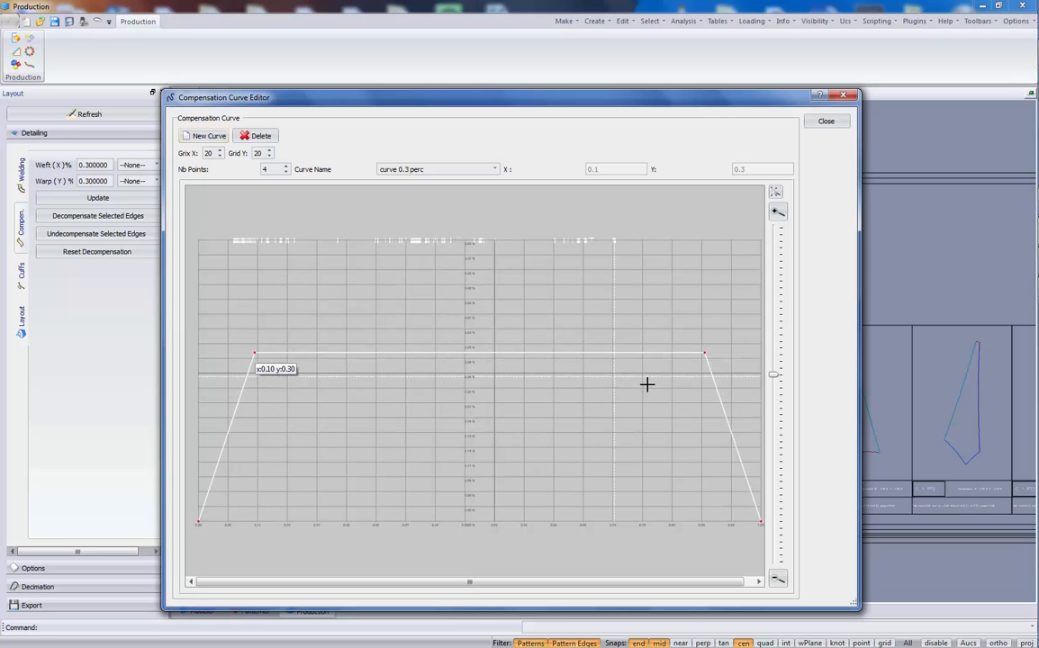
pyautogui.moveTo(674, 333)
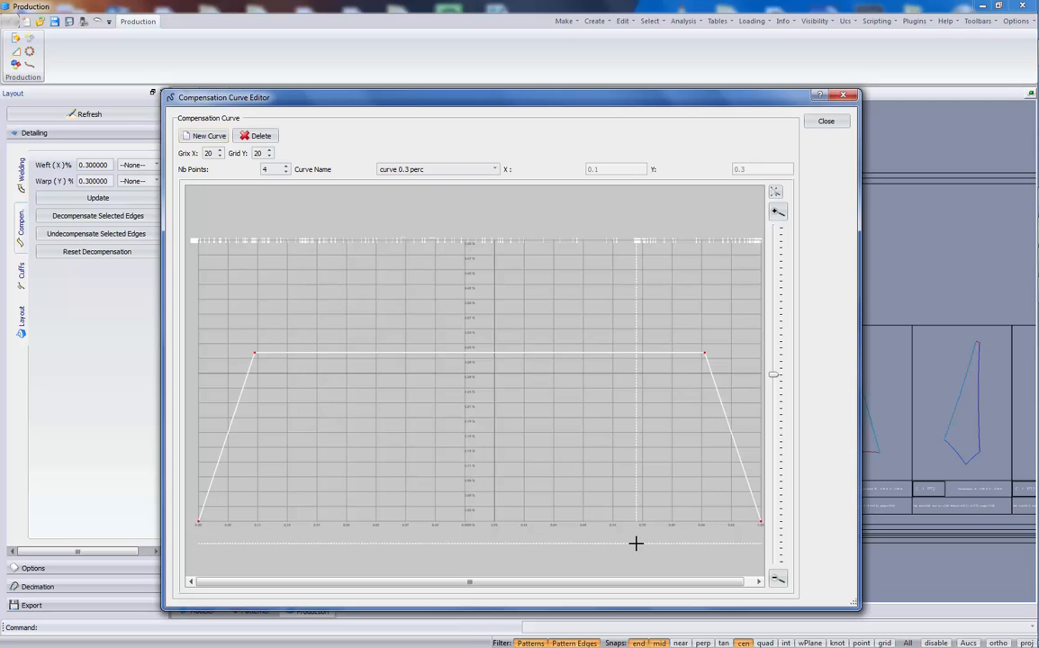
pyautogui.moveTo(427, 554)
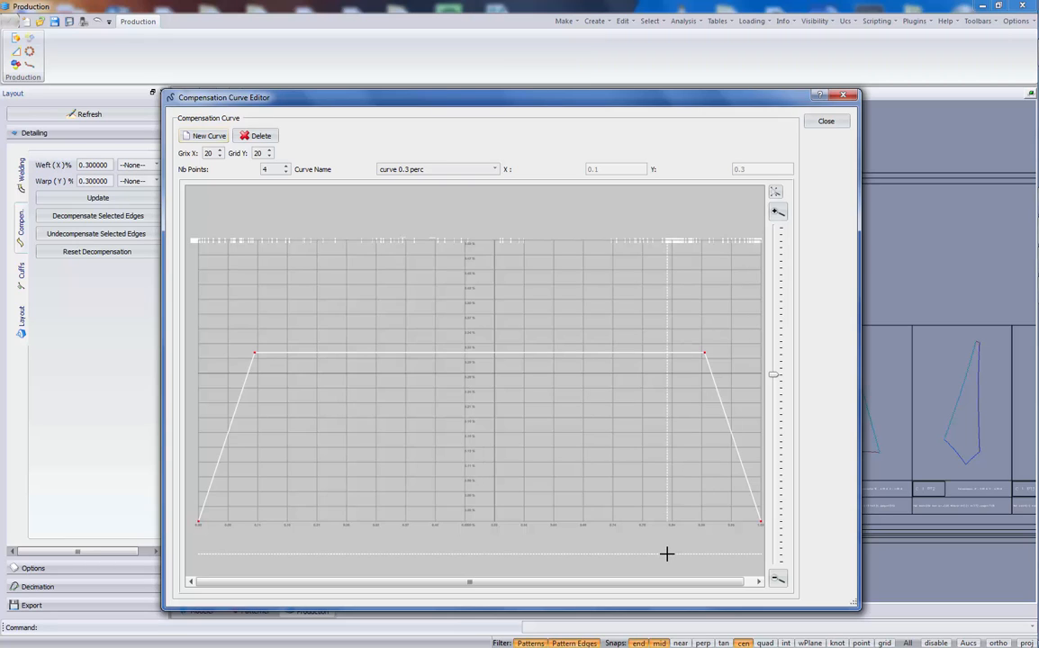
pyautogui.moveTo(261, 383)
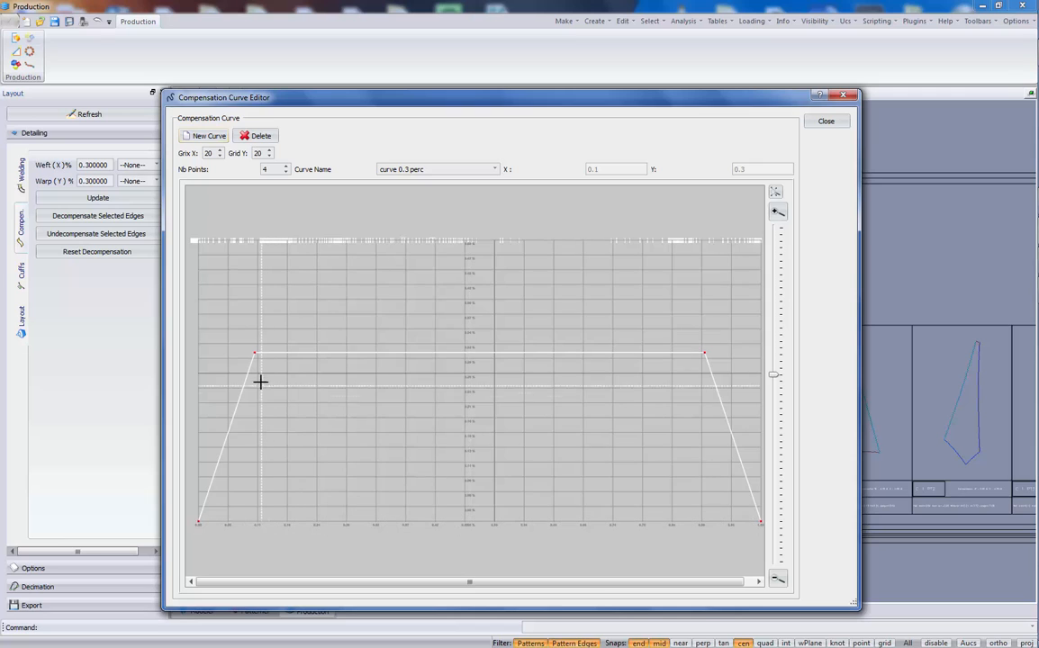
pyautogui.moveTo(287, 395)
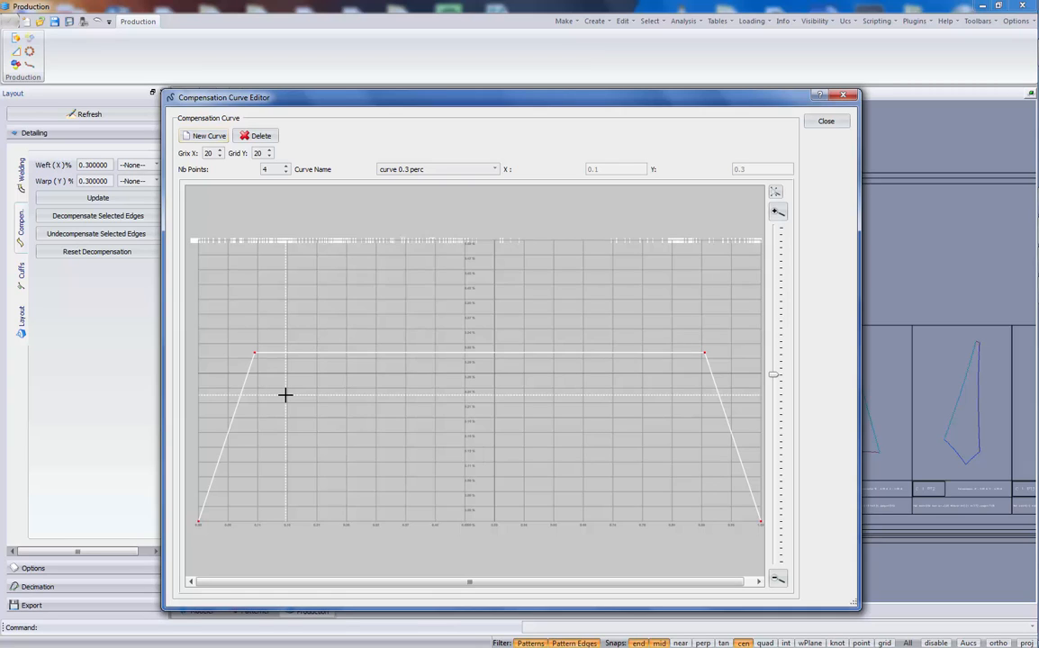
pyautogui.moveTo(225, 515)
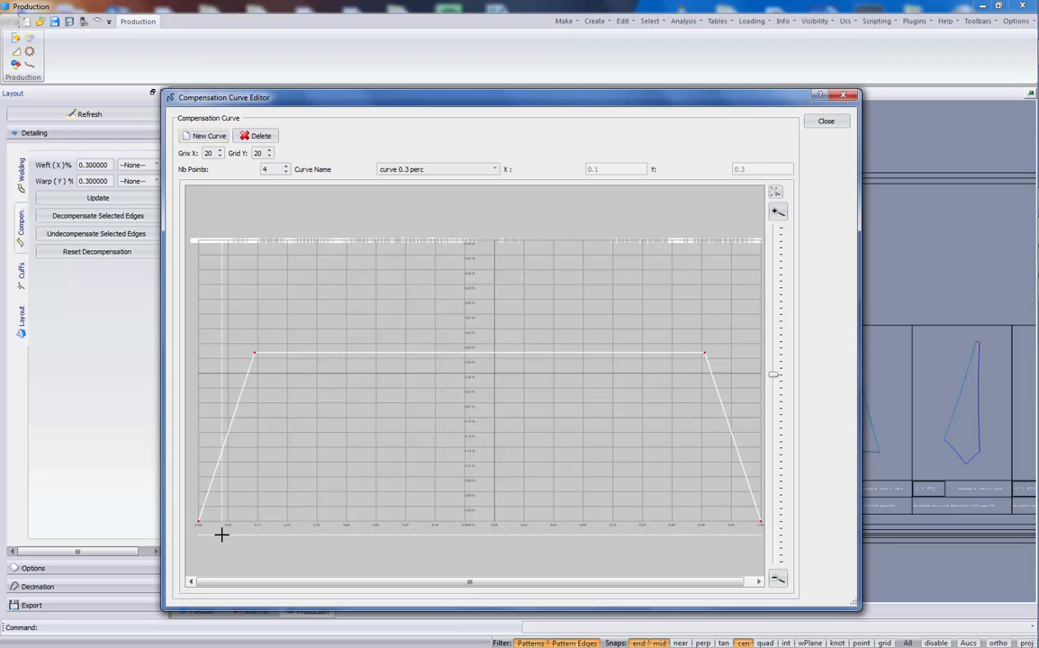
pyautogui.moveTo(226, 532)
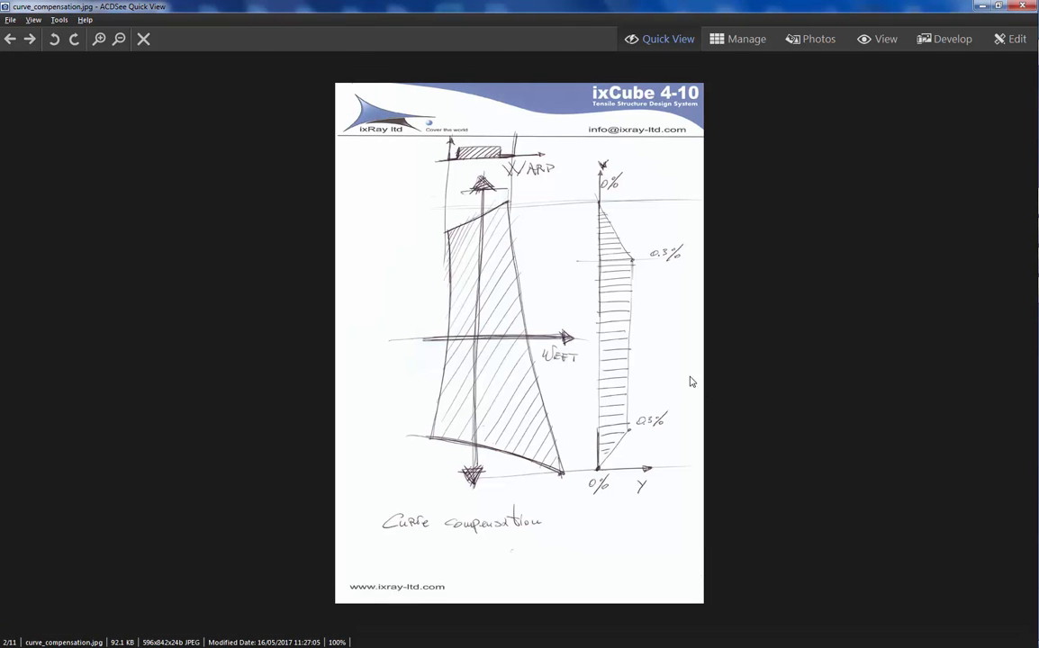
pyautogui.moveTo(480, 218)
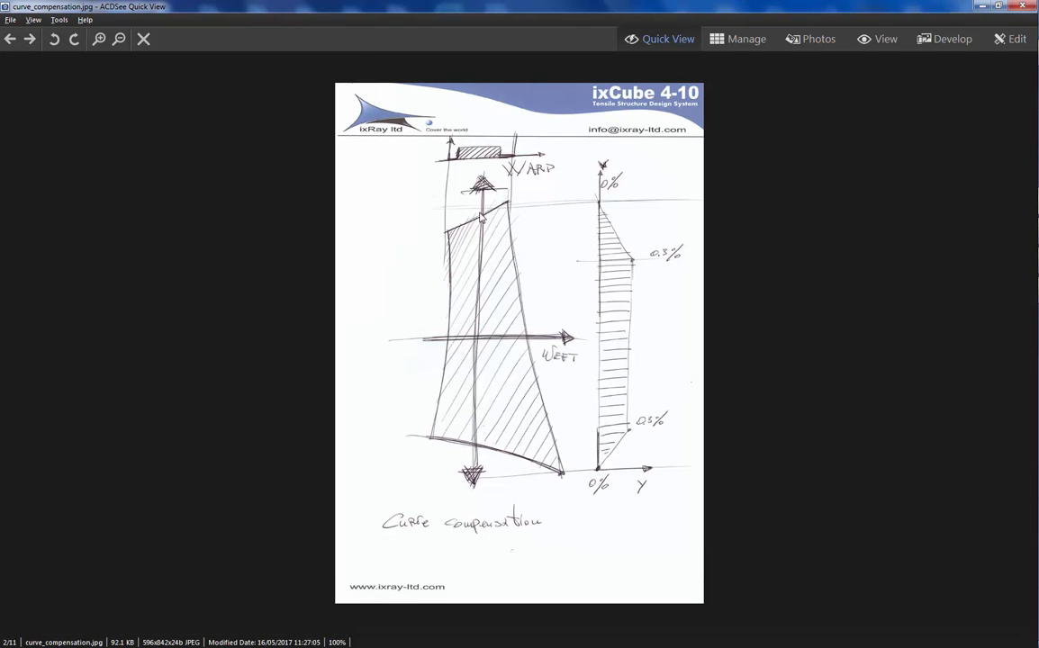
pyautogui.moveTo(502, 406)
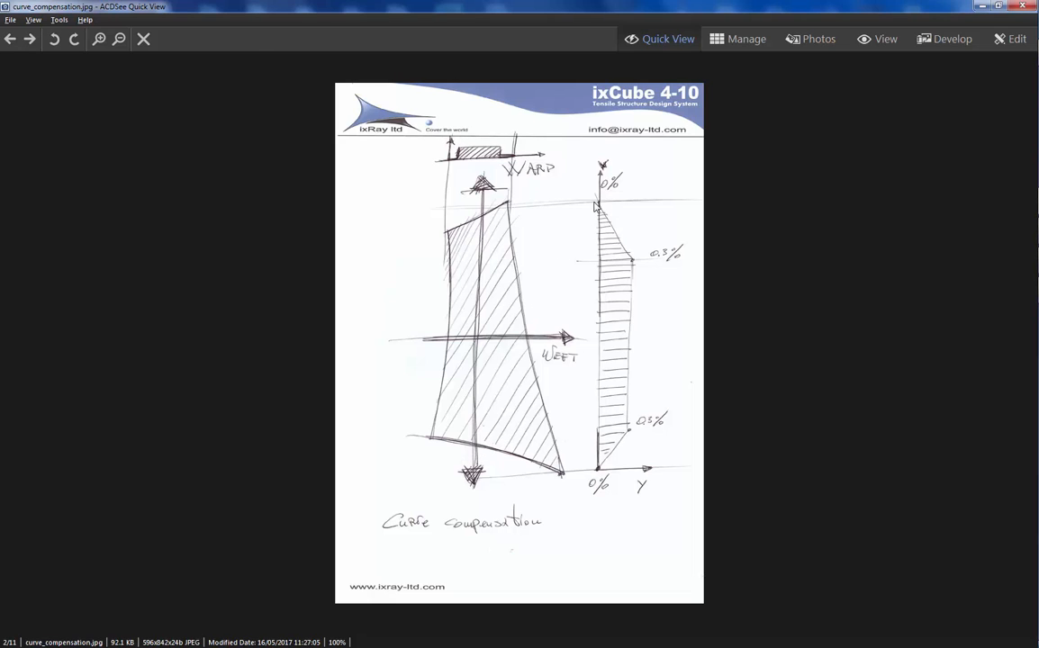
pyautogui.moveTo(596, 209)
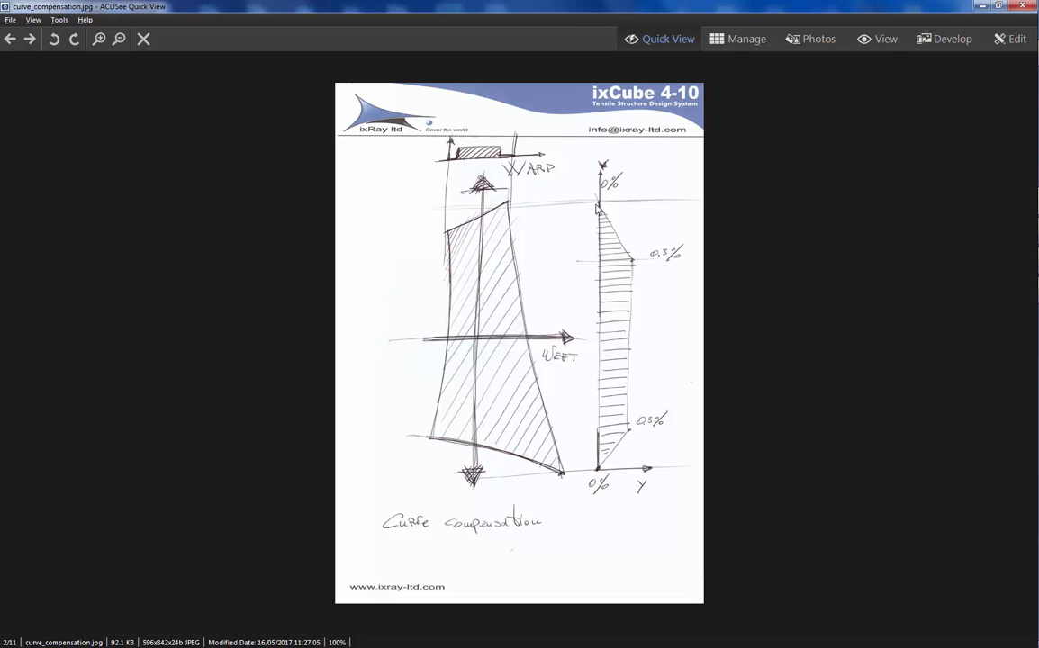
pyautogui.moveTo(601, 264)
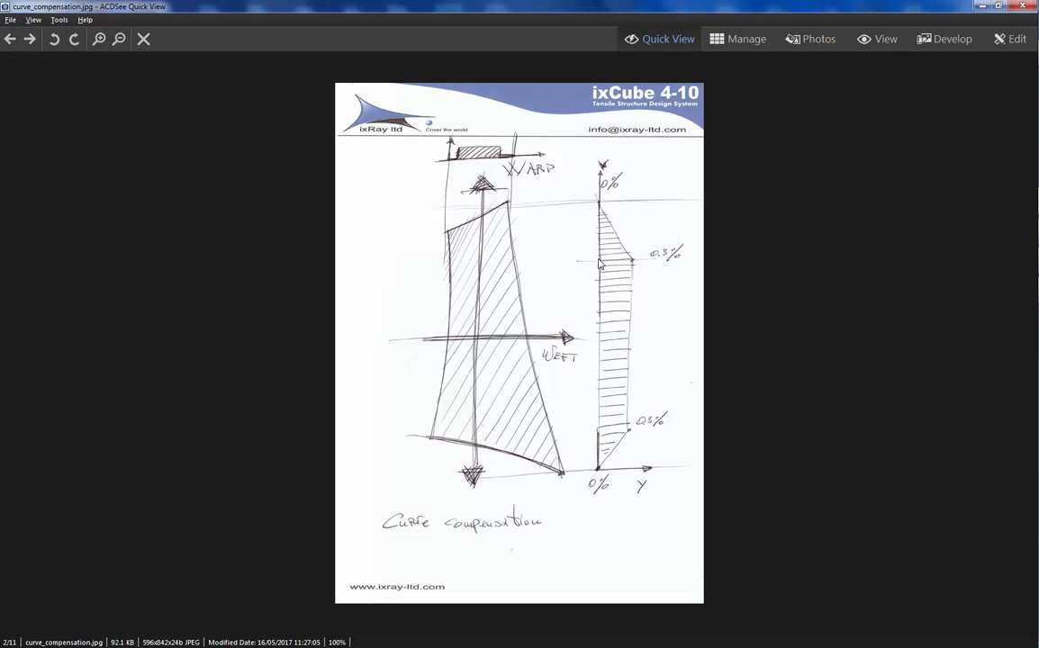
pyautogui.moveTo(619, 237)
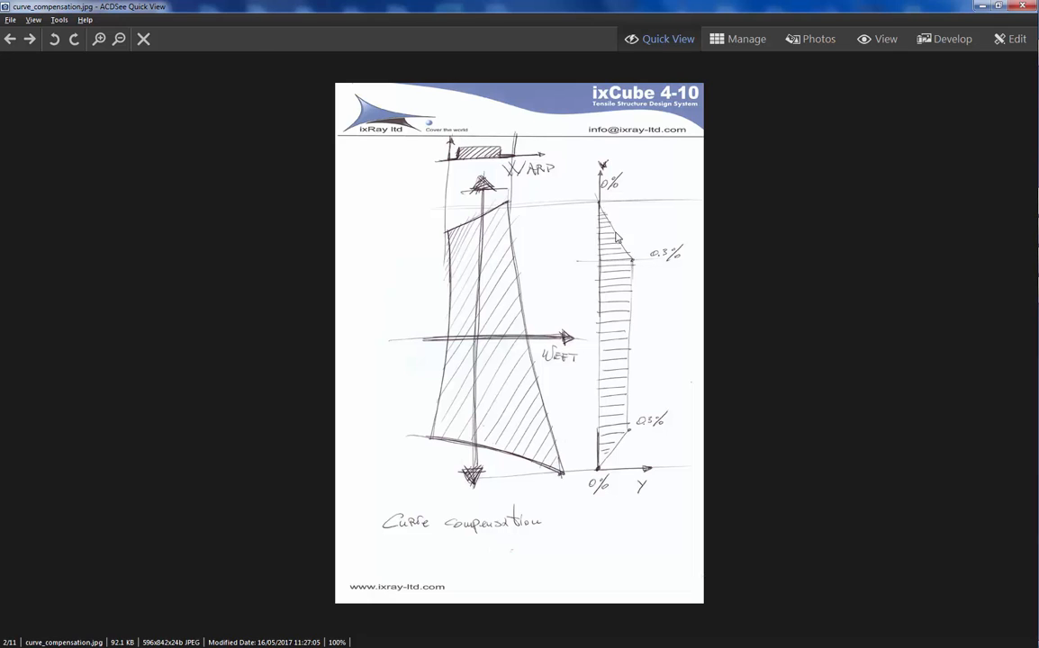
pyautogui.moveTo(633, 262)
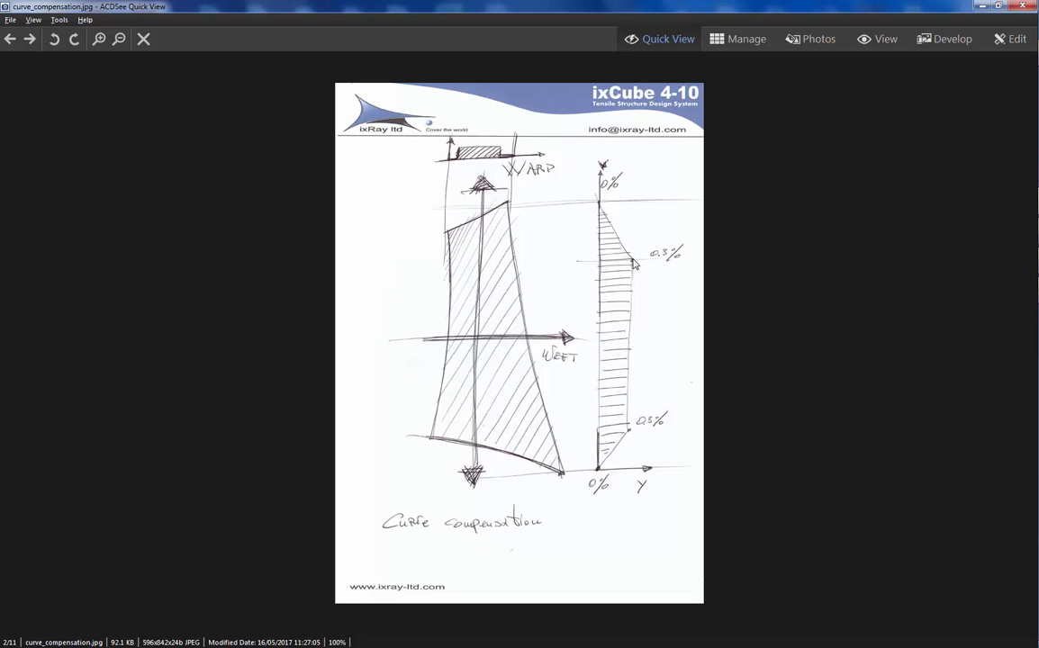
pyautogui.moveTo(623, 422)
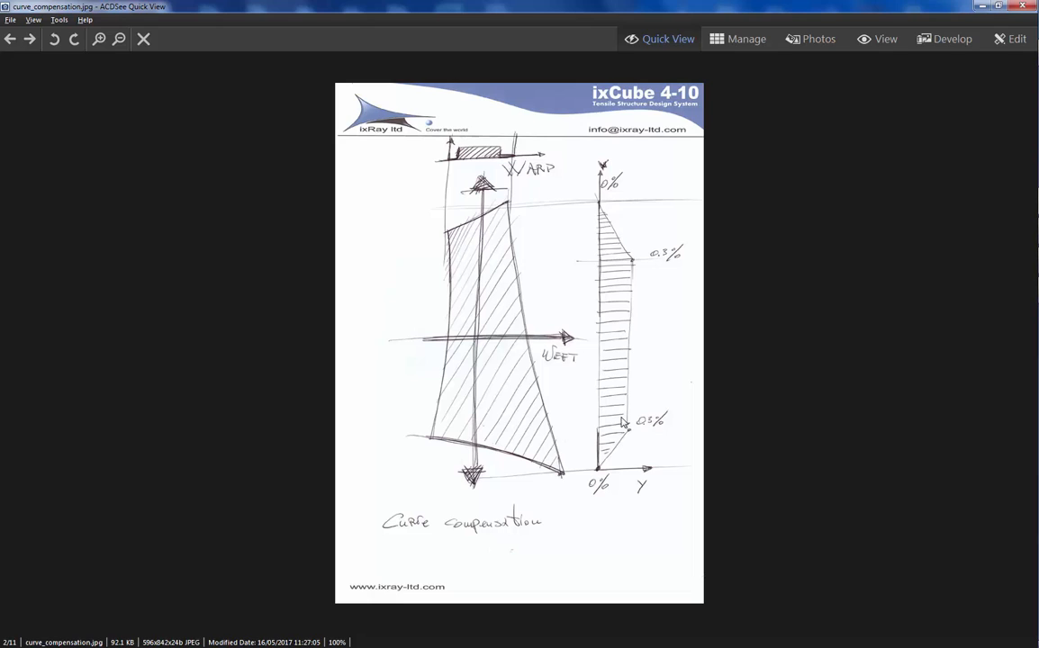
pyautogui.moveTo(629, 430)
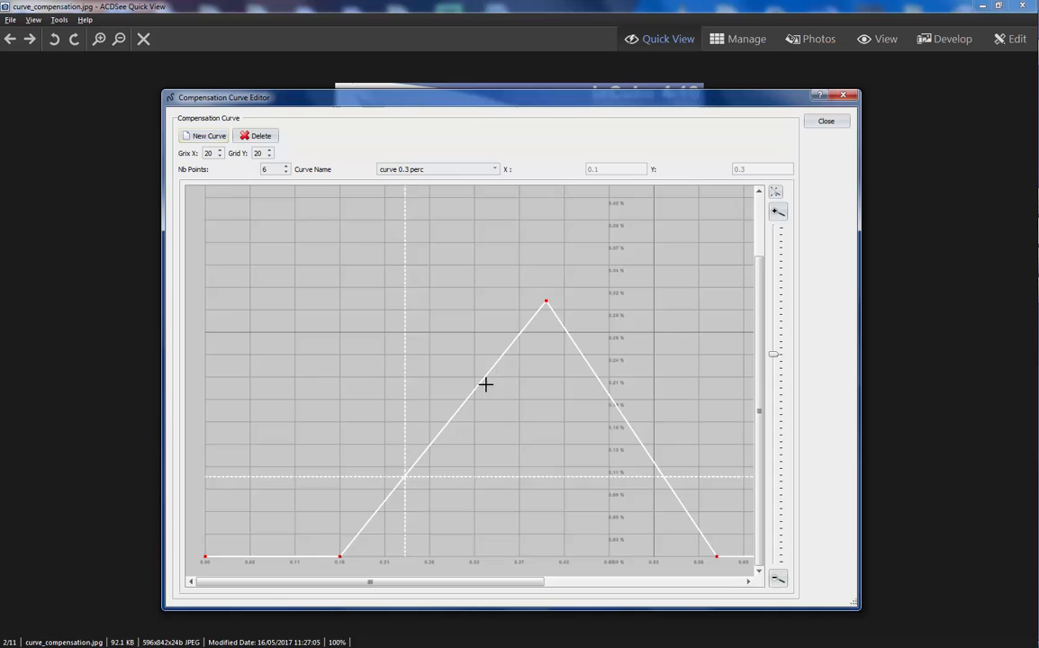
# Reshape the curve into vertical steps at X 0.1 and 0.9 with a 0.3 plateau.
pyautogui.moveTo(546, 301); pyautogui.dragTo(549, 300)
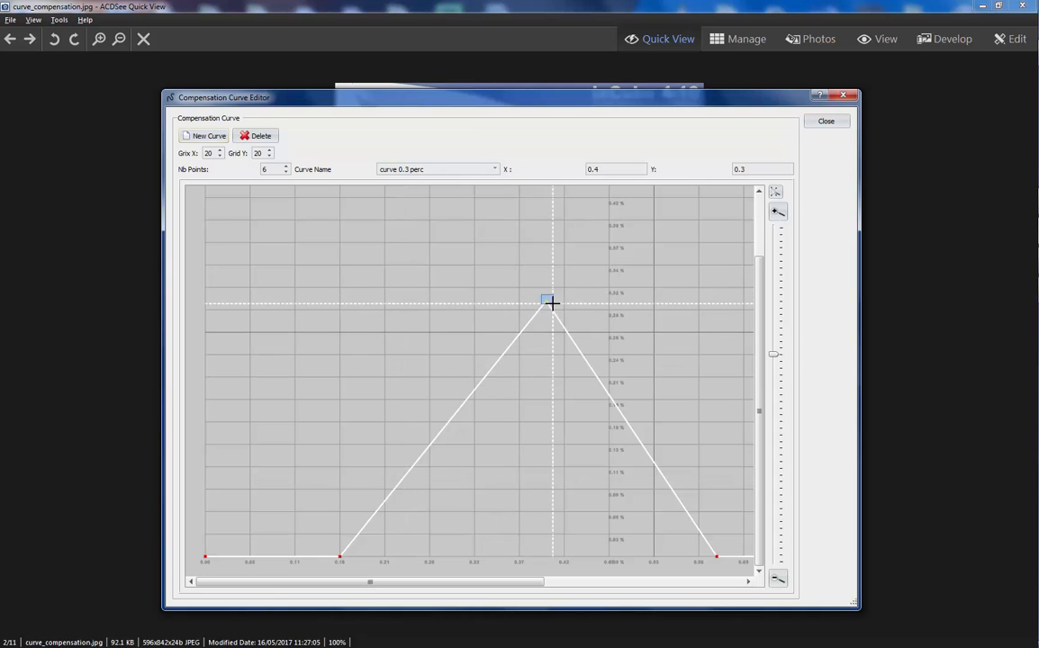
pyautogui.moveTo(549, 302); pyautogui.dragTo(342, 302)
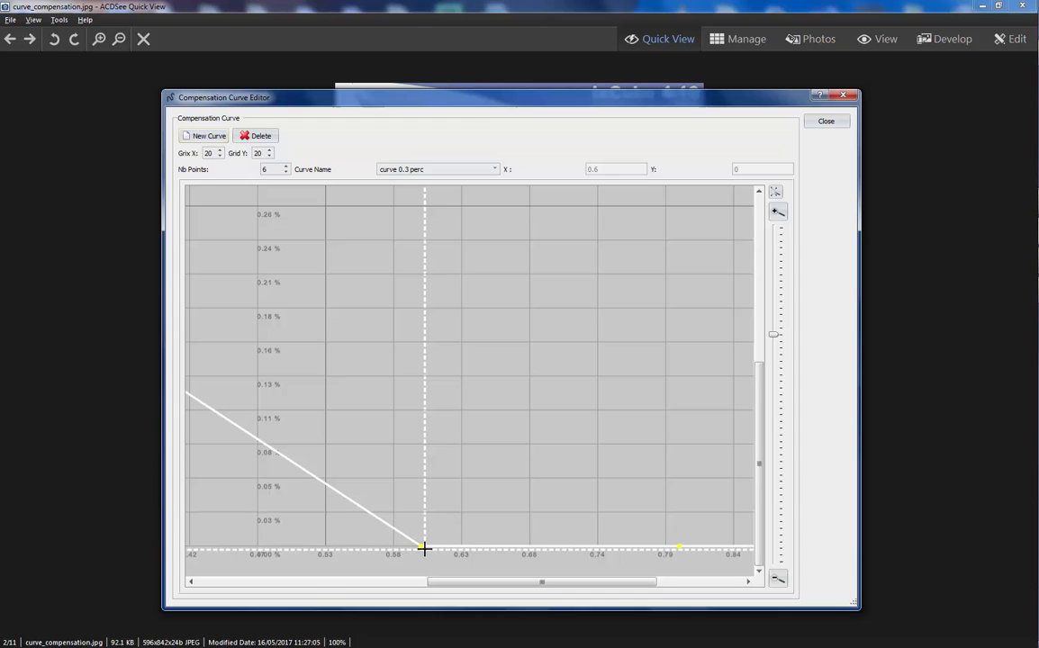
pyautogui.moveTo(423, 548); pyautogui.dragTo(679, 207)
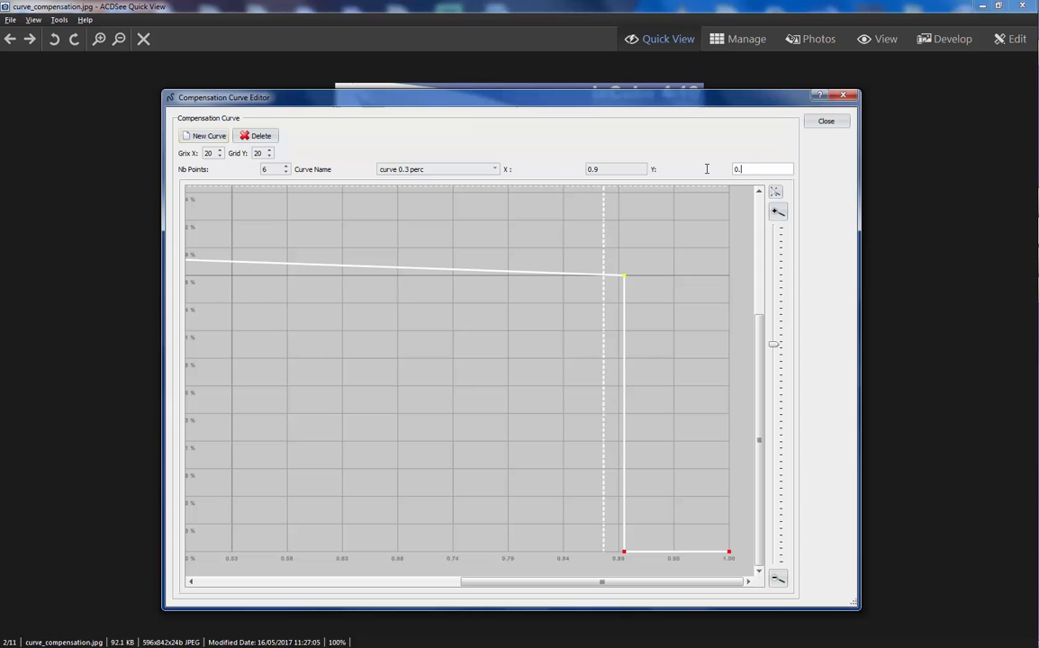
pyautogui.moveTo(624, 276); pyautogui.dragTo(623, 236)
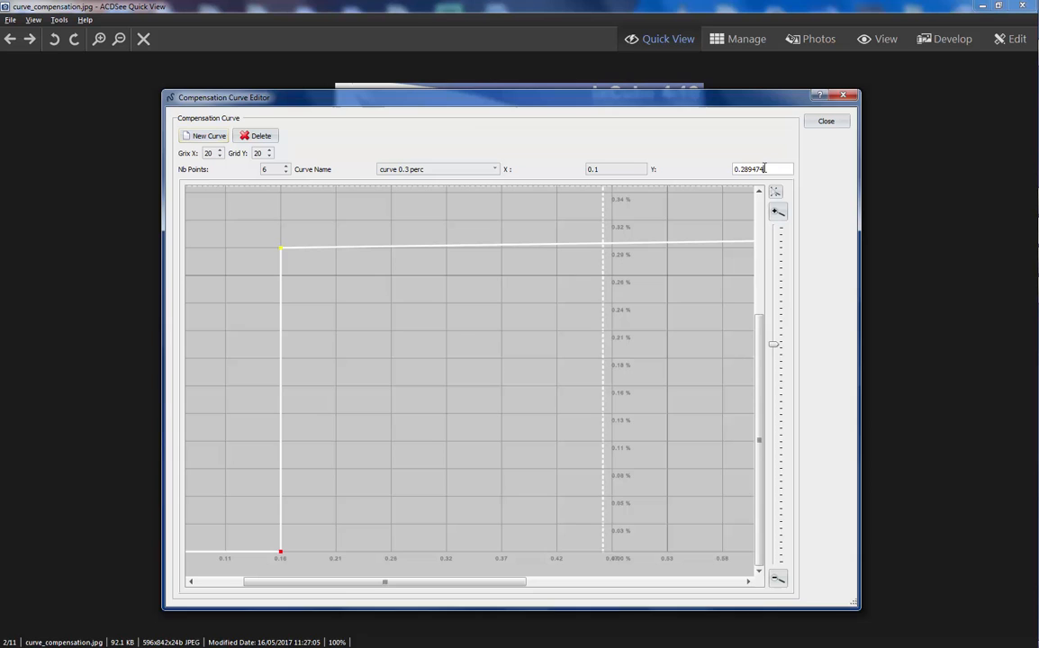
pyautogui.write('0.3')
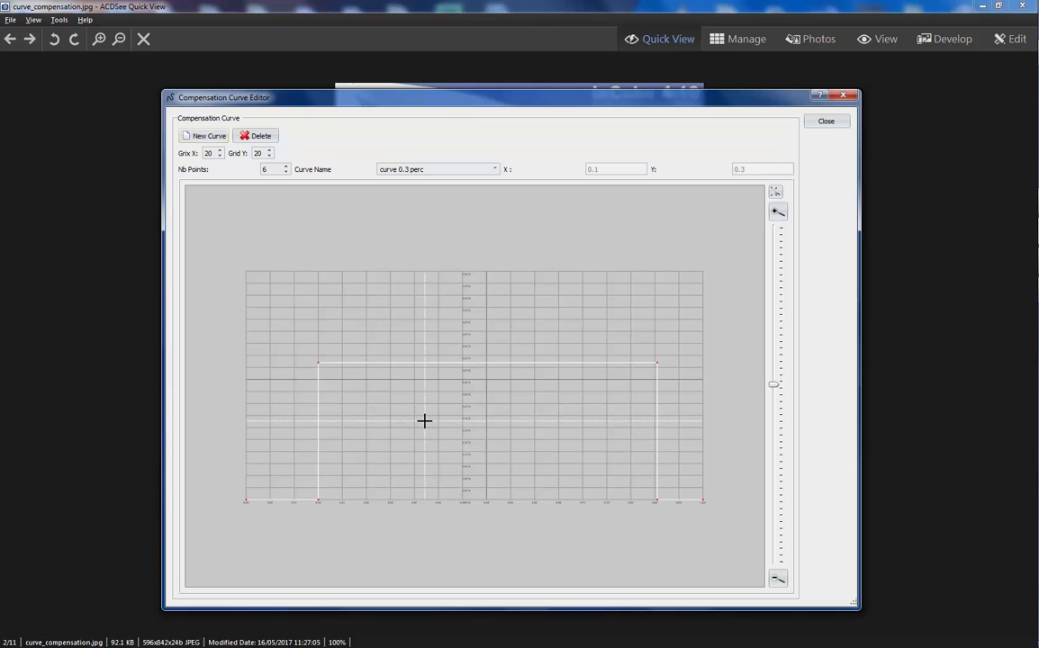
pyautogui.moveTo(437, 435)
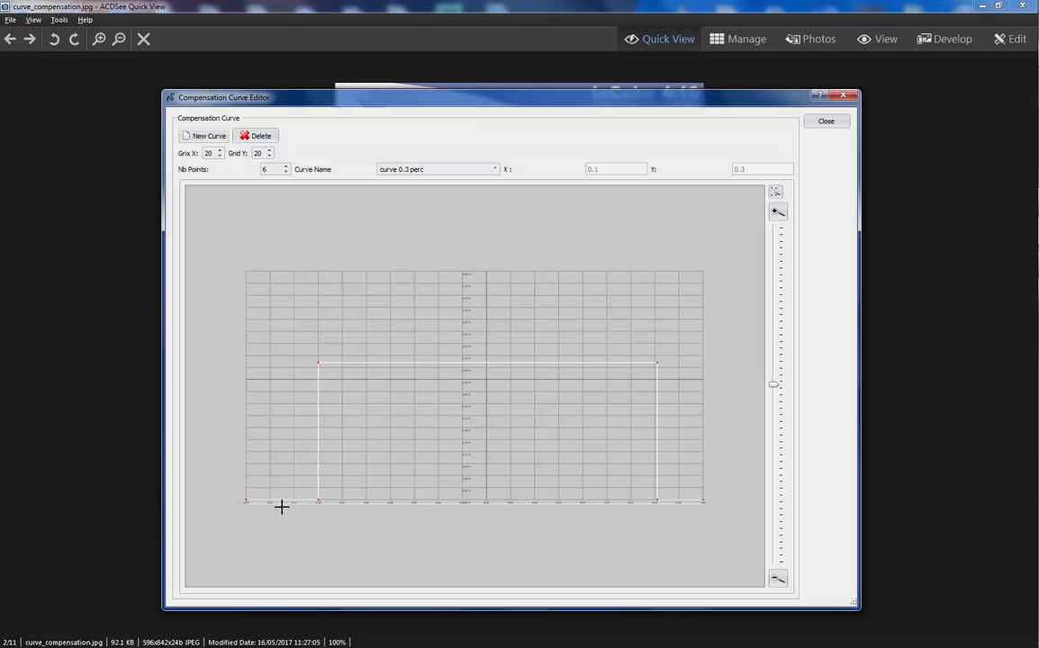
pyautogui.moveTo(327, 416)
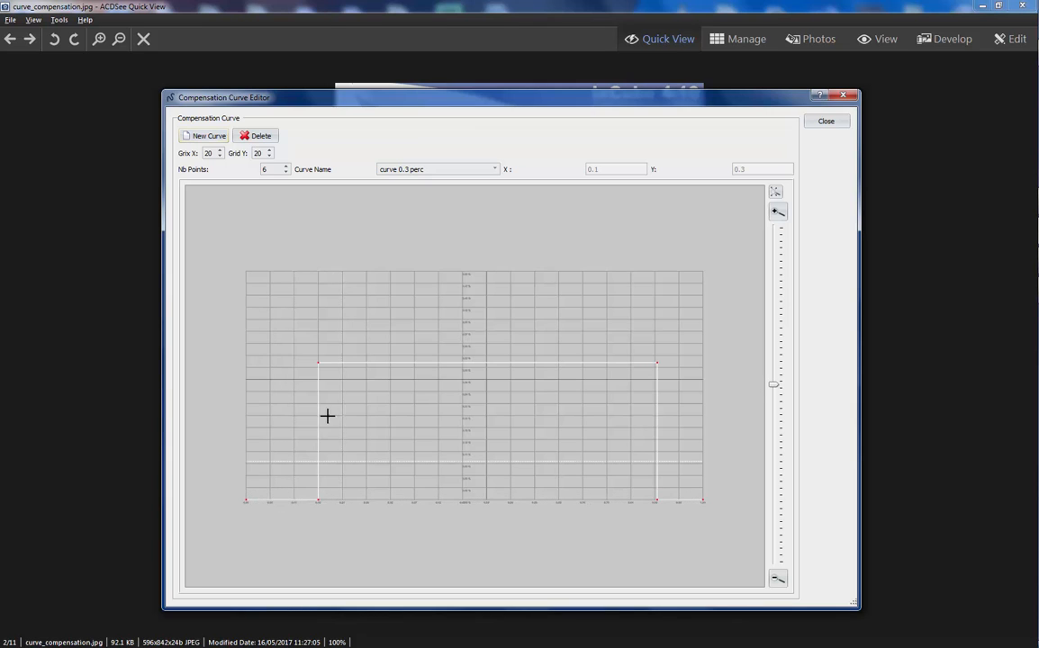
pyautogui.moveTo(264, 519)
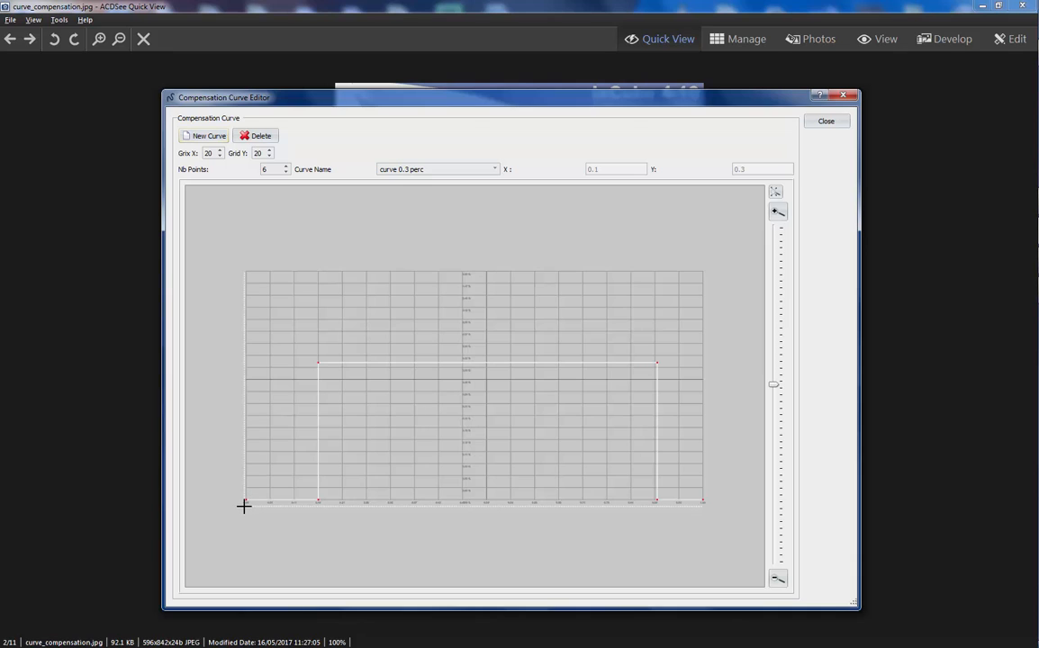
pyautogui.moveTo(245, 502)
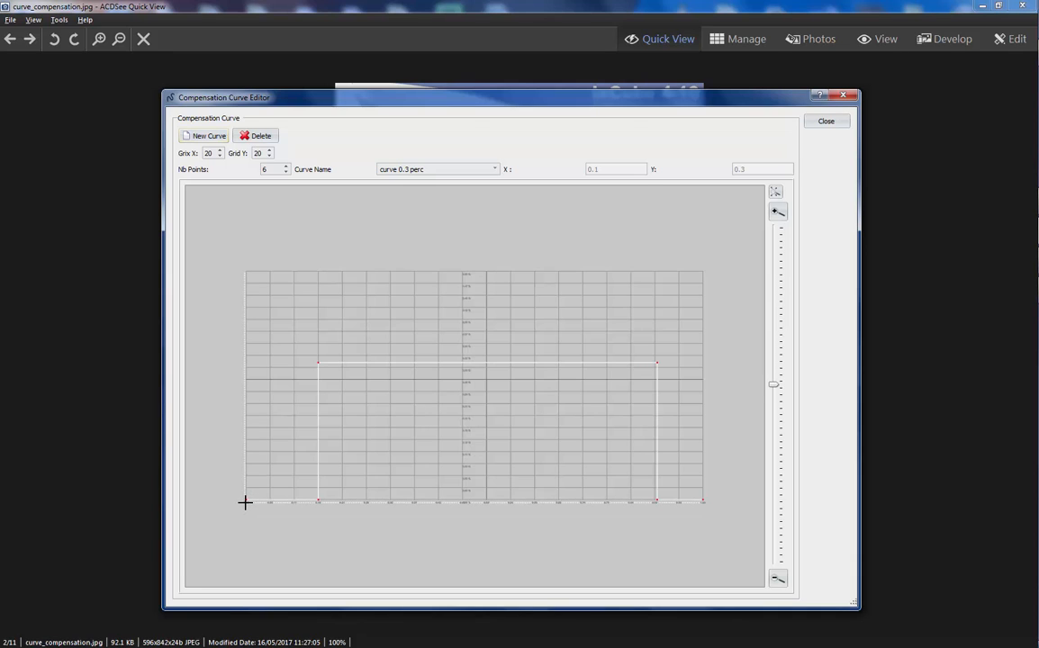
pyautogui.moveTo(318, 500)
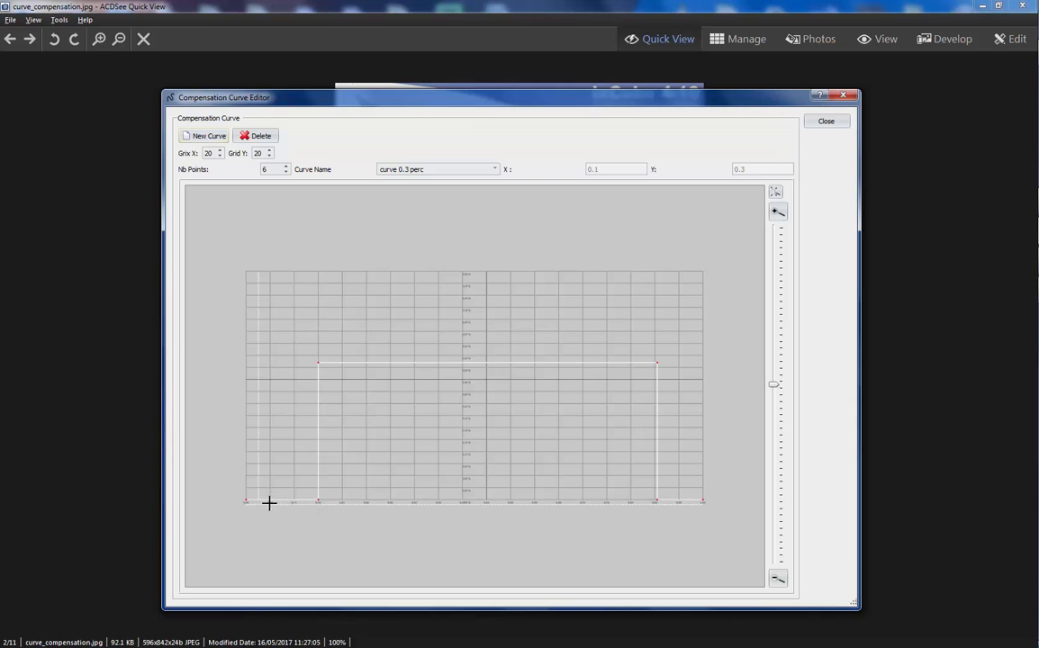
pyautogui.moveTo(318, 474)
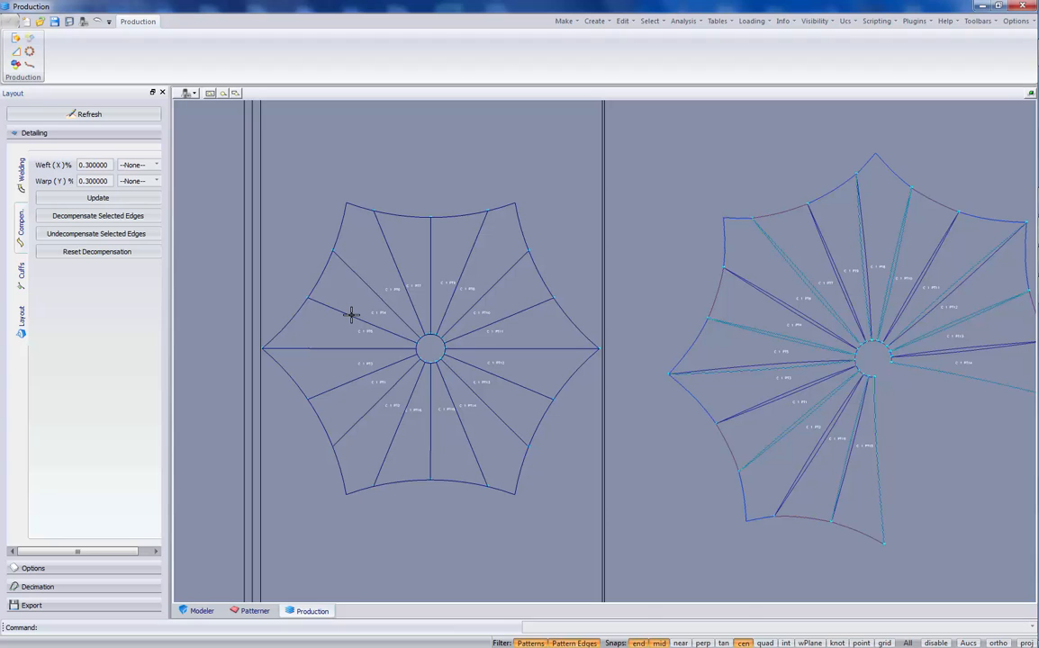
pyautogui.moveTo(178, 232)
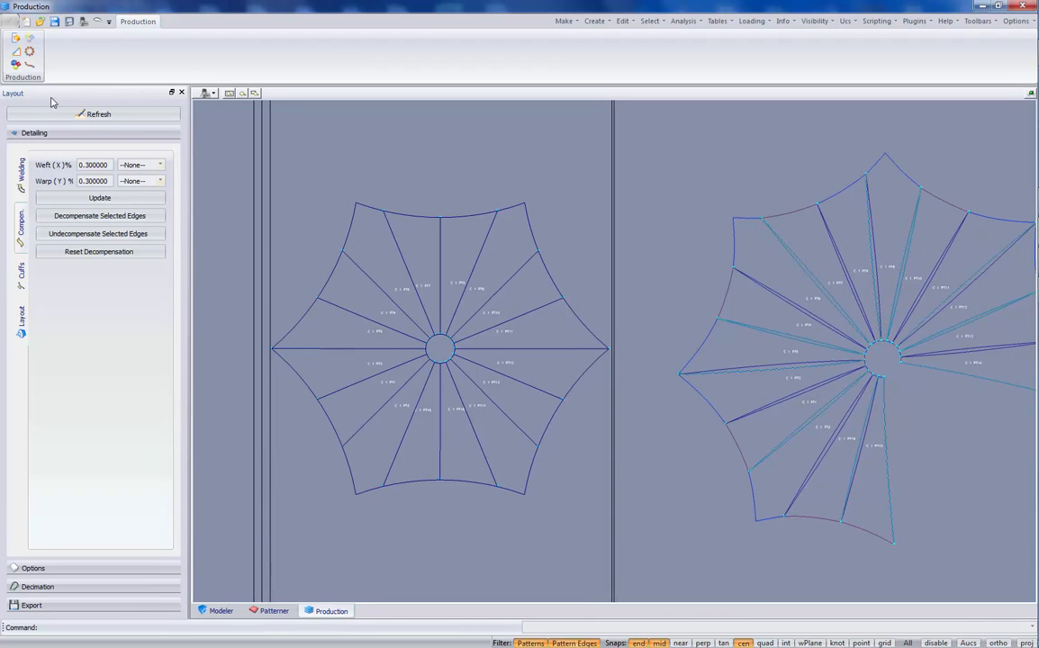
# Select all the conical patterns in the layout and open the Weft (X)% compensation list.
pyautogui.click(357, 349)
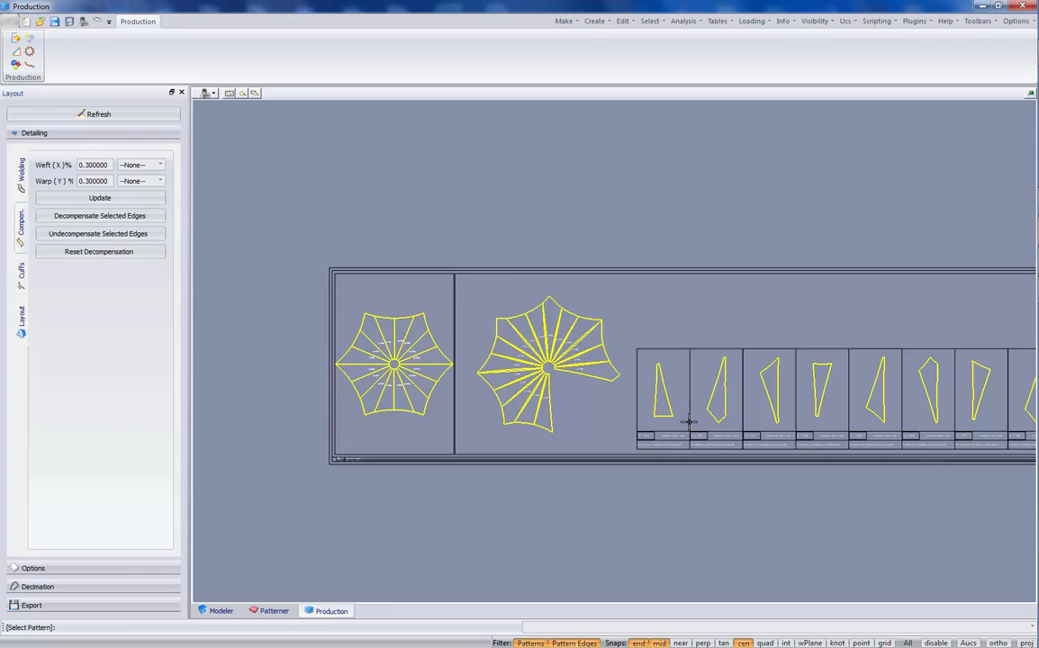
pyautogui.click(99, 233)
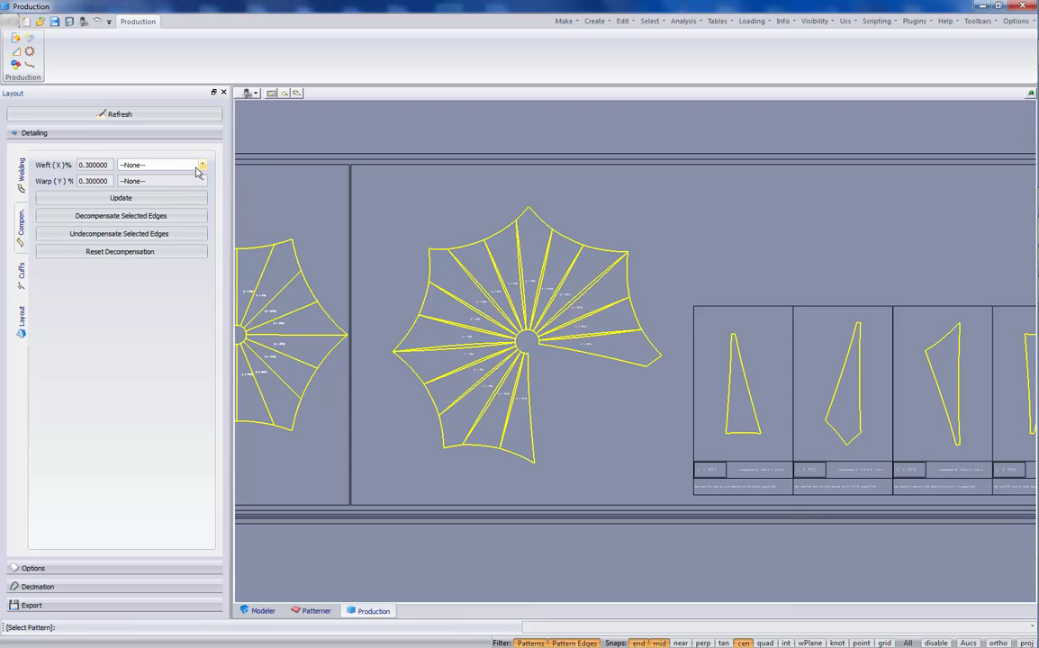
pyautogui.click(201, 165)
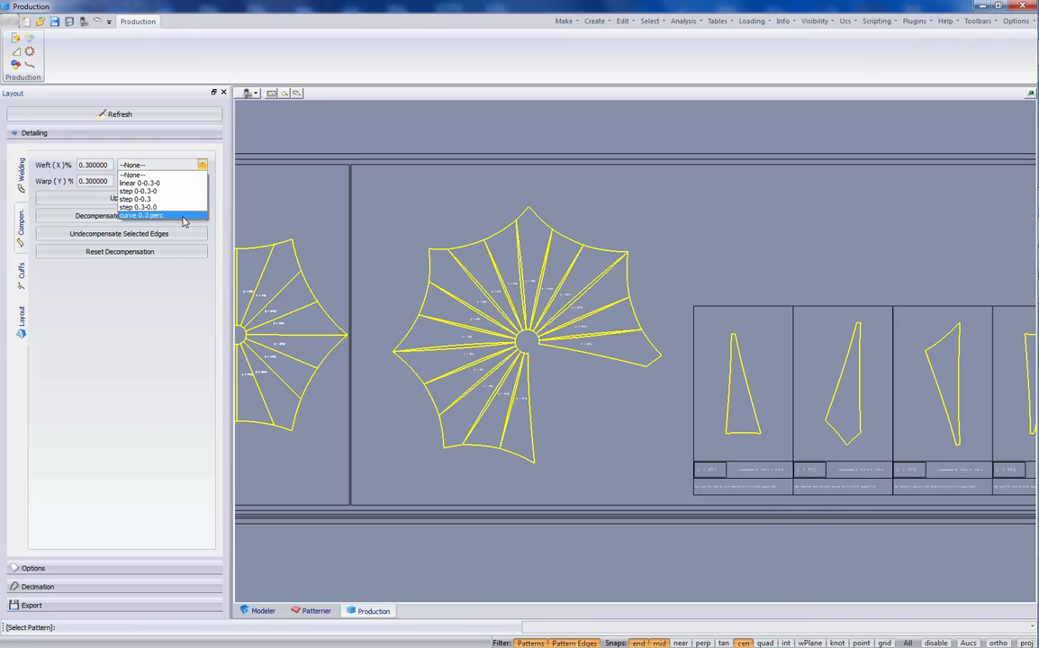
# Apply 'curve 0.3 perc' as the weft compensation to the selected patterns.
pyautogui.click(141, 215)
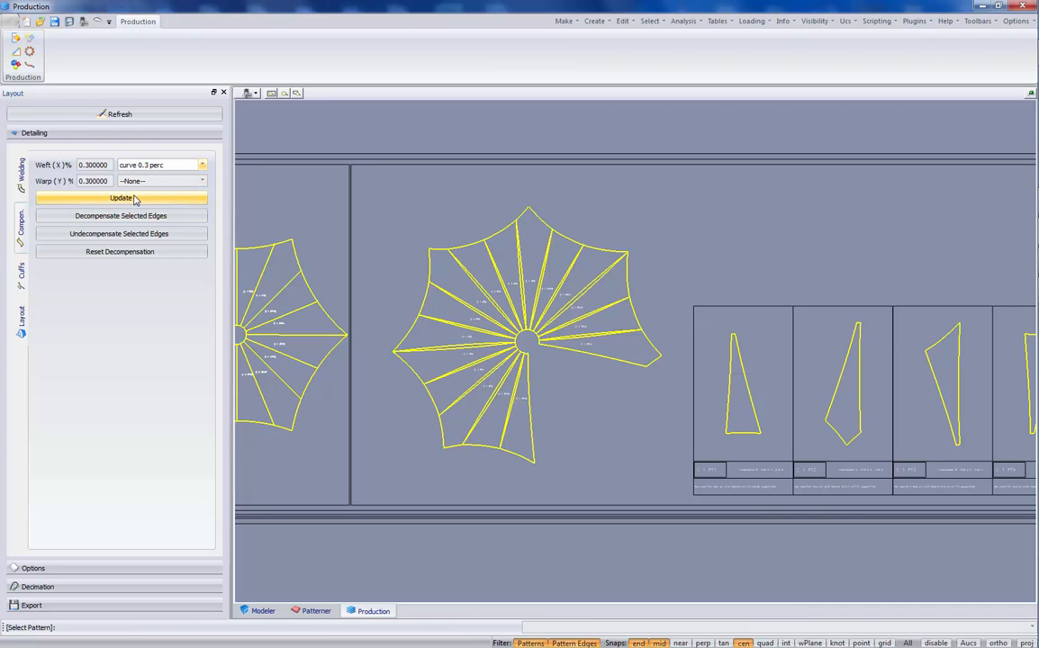
pyautogui.click(120, 197)
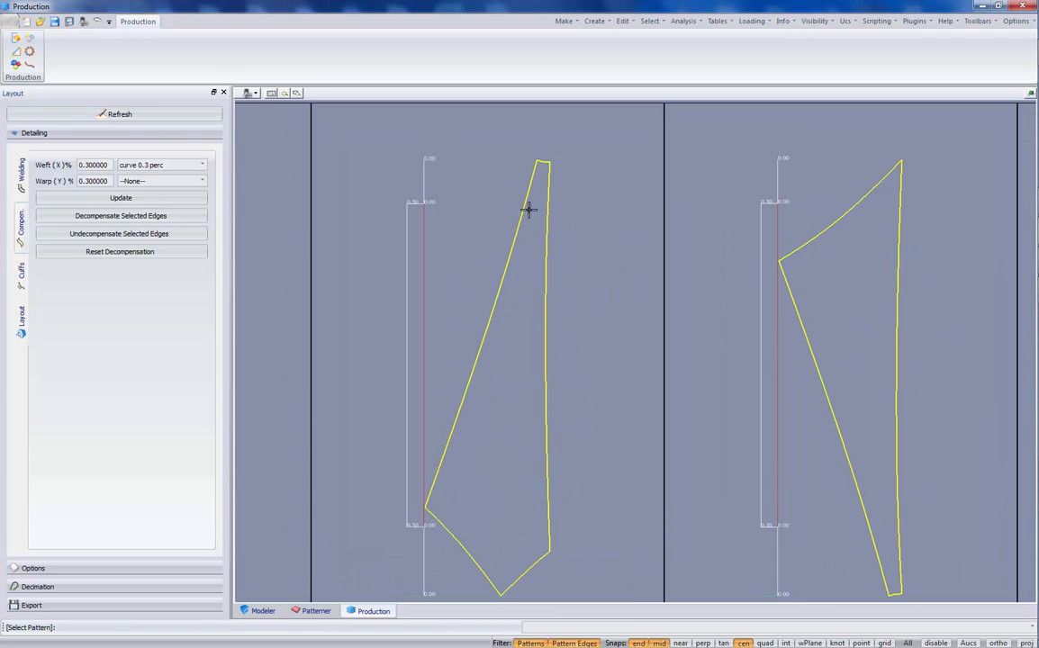
pyautogui.moveTo(423, 200)
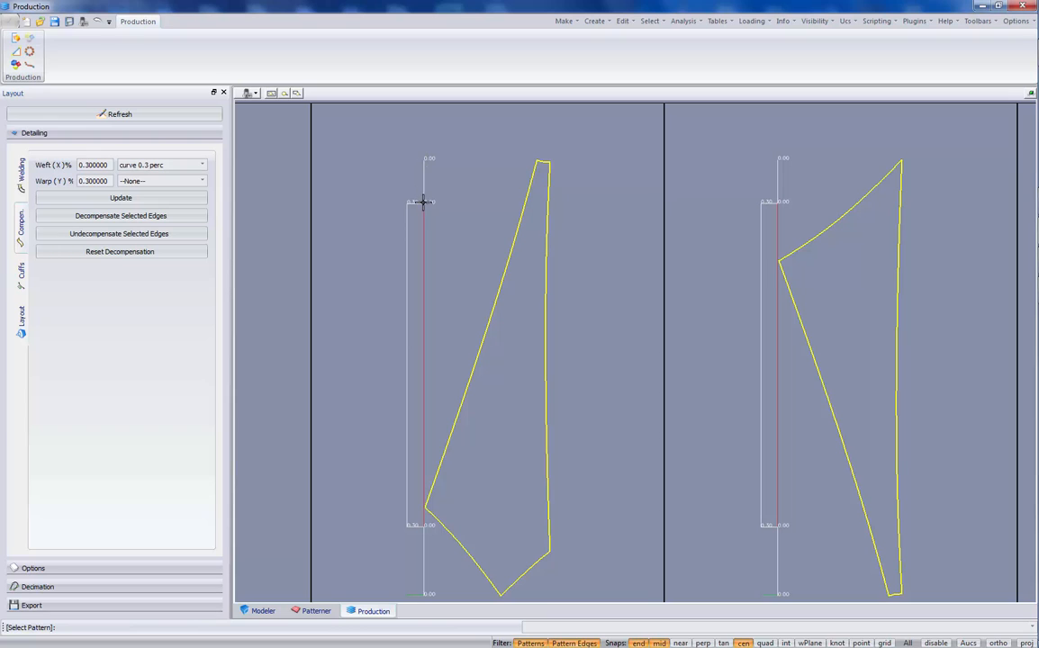
pyautogui.moveTo(407, 205)
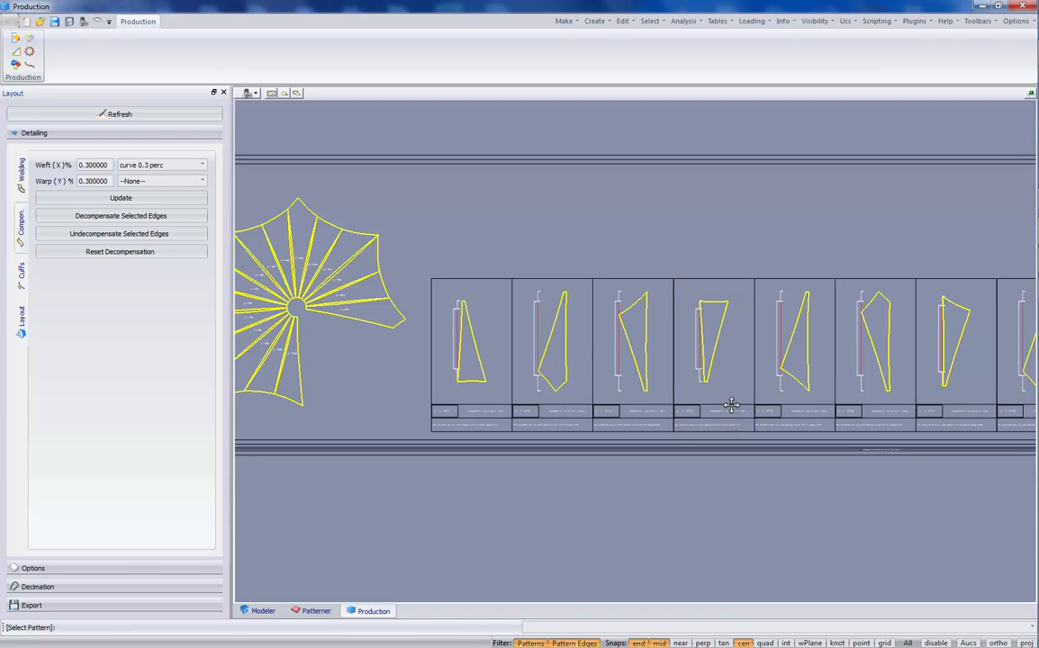
pyautogui.moveTo(501, 415)
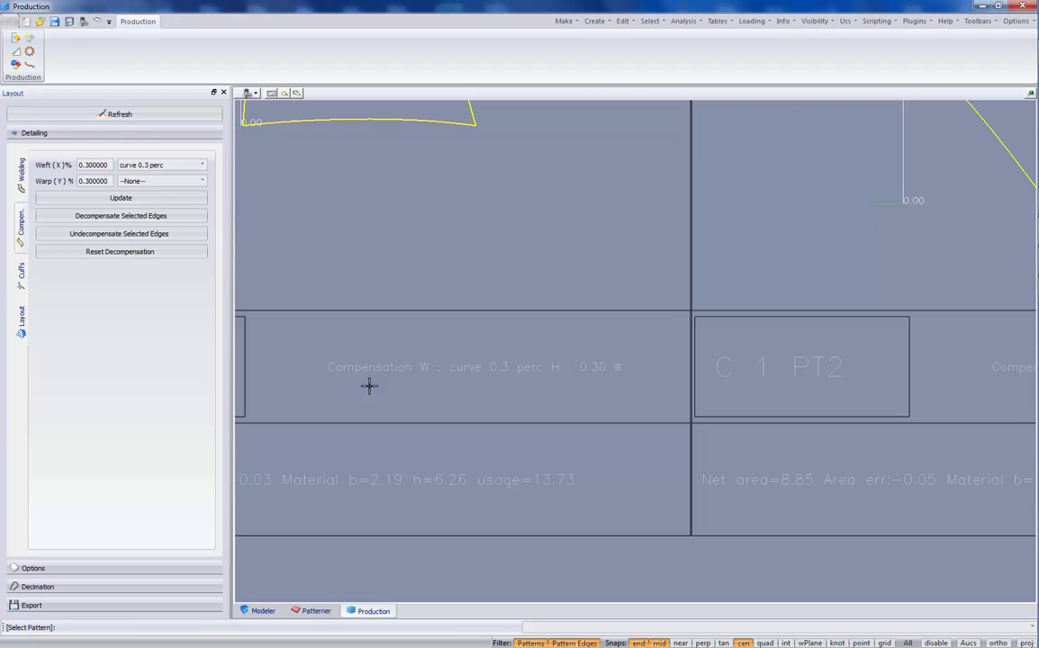
pyautogui.moveTo(418, 394)
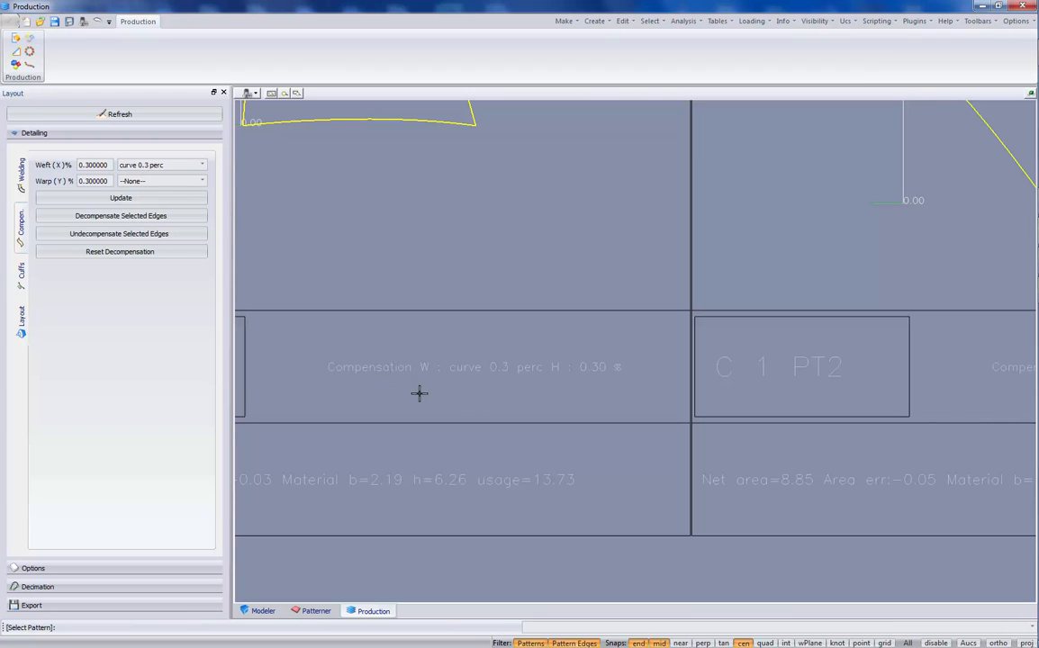
pyautogui.moveTo(424, 372)
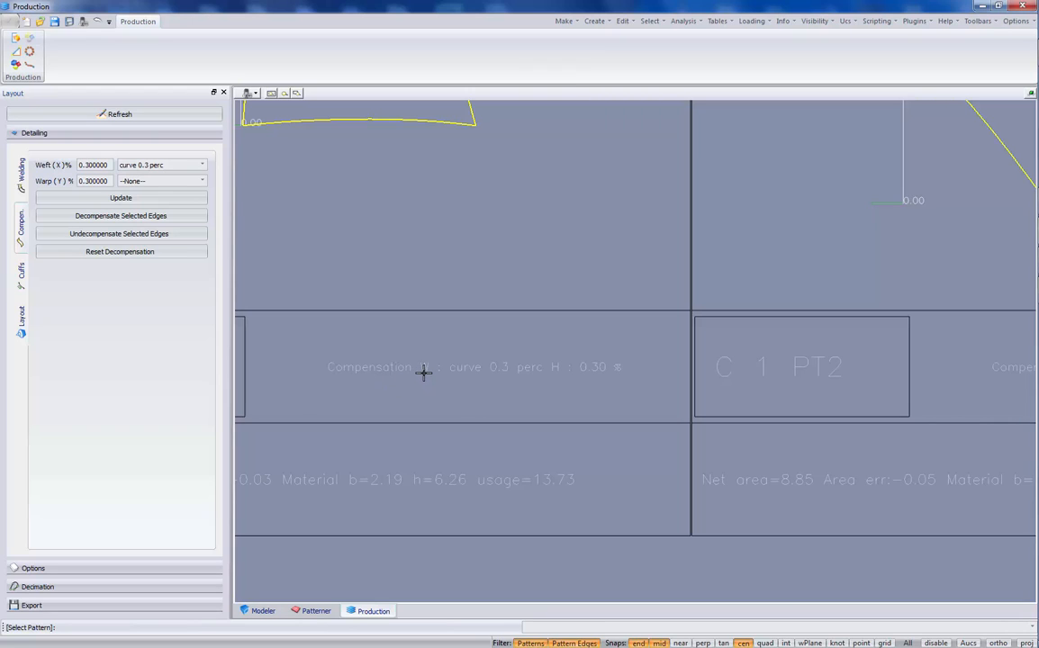
pyautogui.moveTo(504, 372)
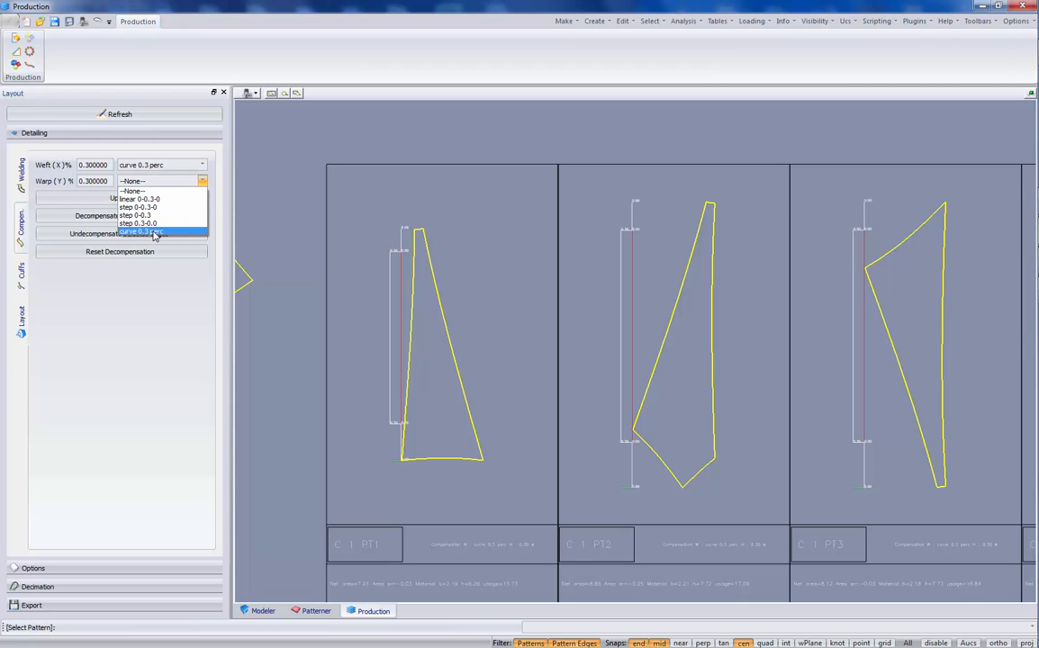
# Apply 'step 0.3-0.0' warp compensation and inspect the step guides on a pattern.
pyautogui.click(138, 215)
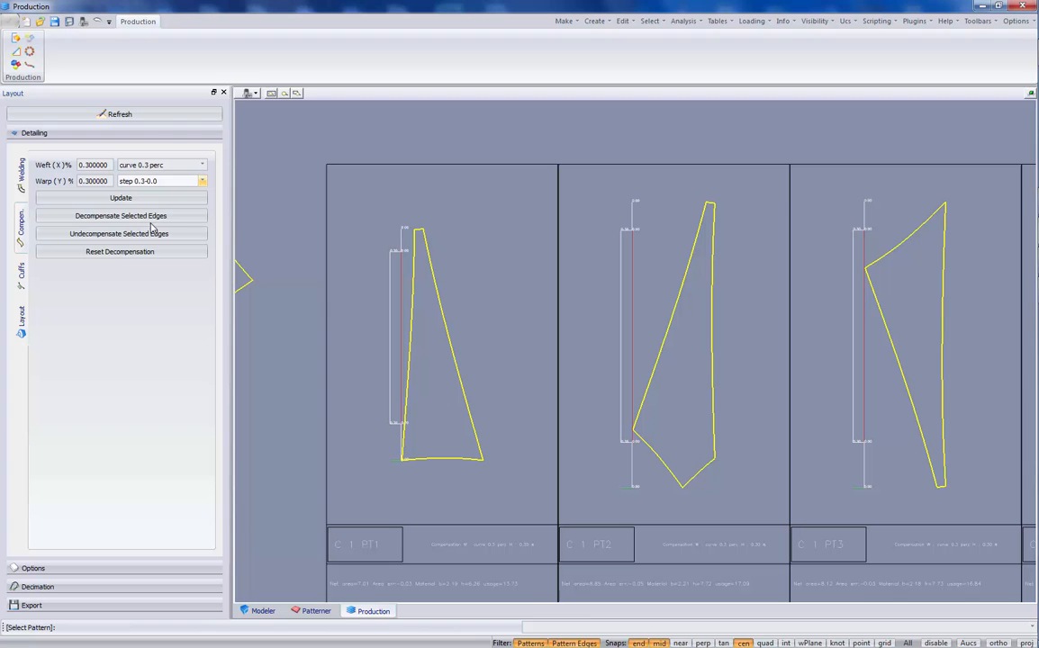
pyautogui.click(120, 197)
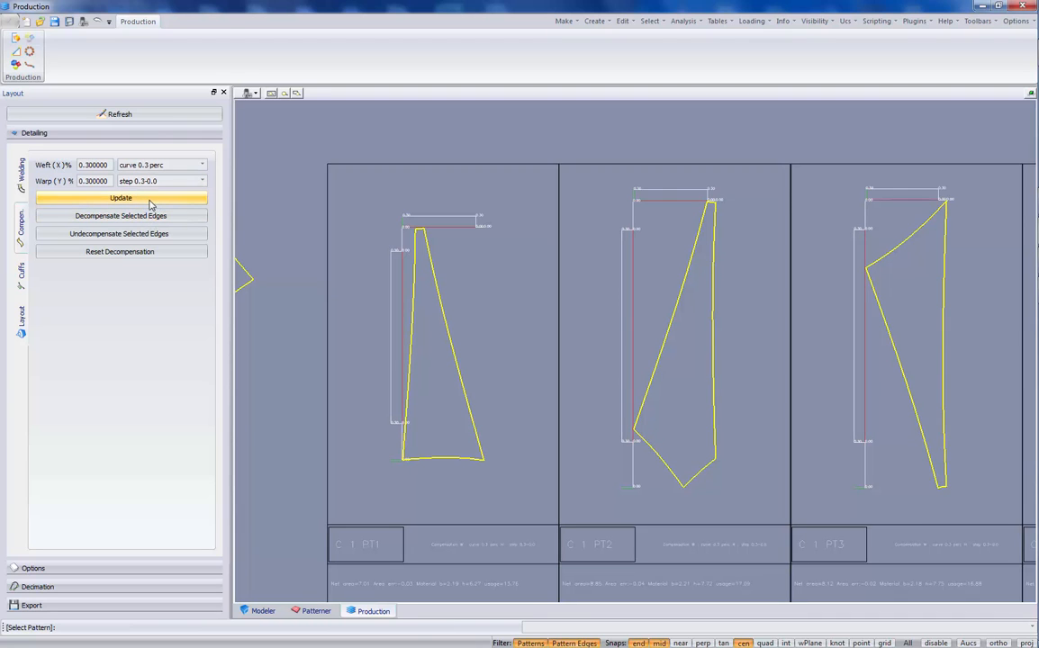
pyautogui.click(120, 197)
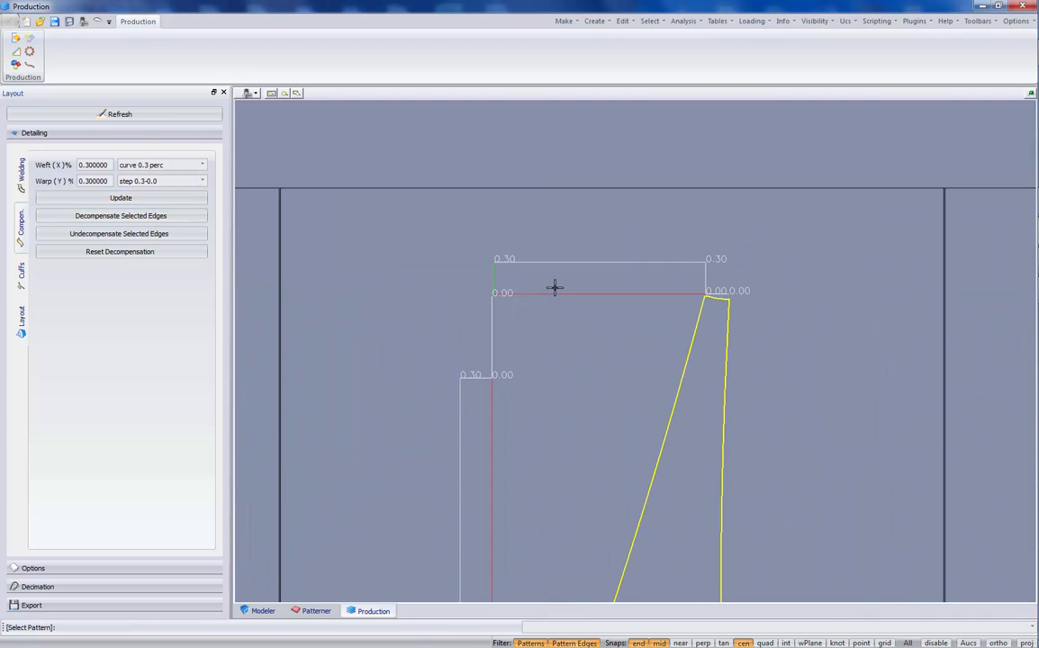
pyautogui.moveTo(593, 318)
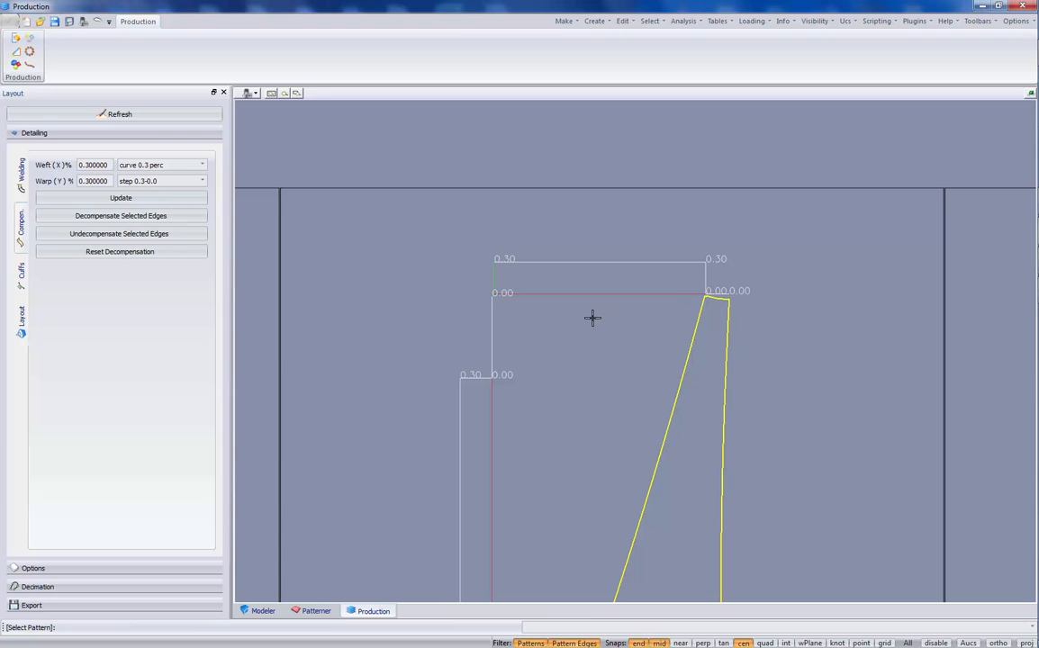